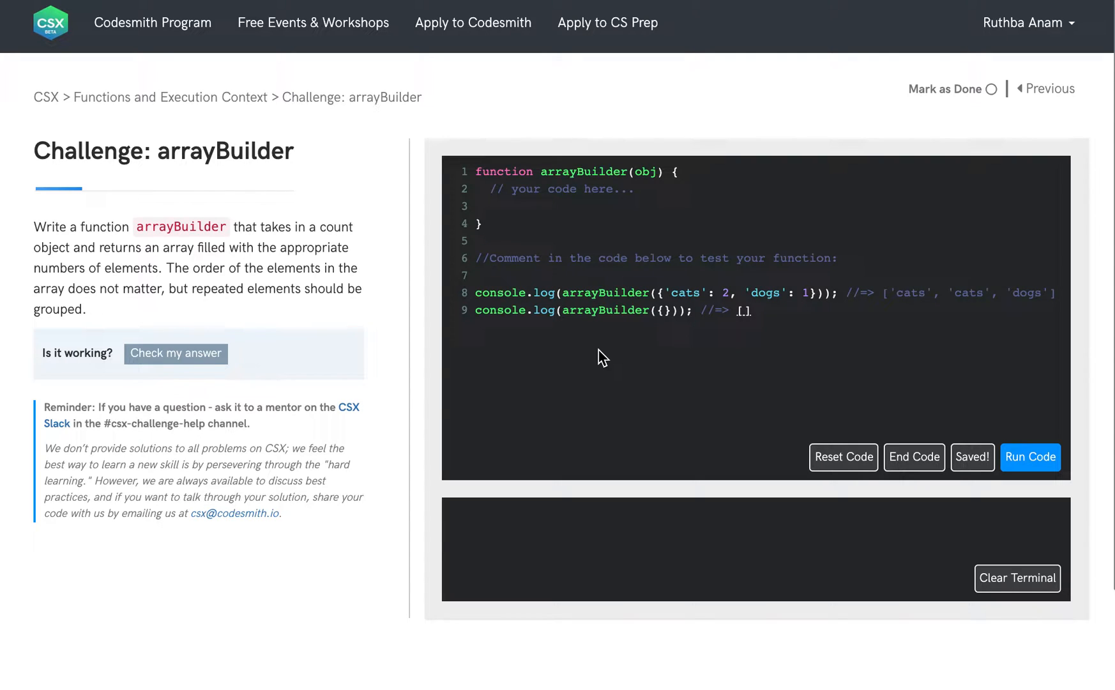
mouse_move(177, 235)
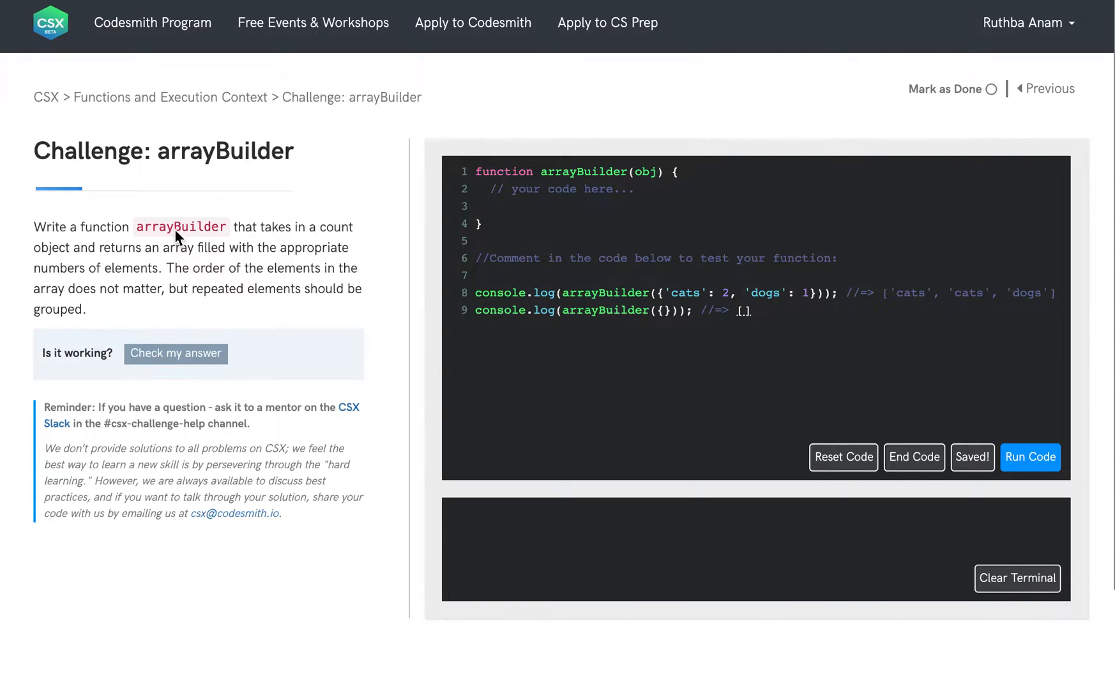
mouse_move(190, 249)
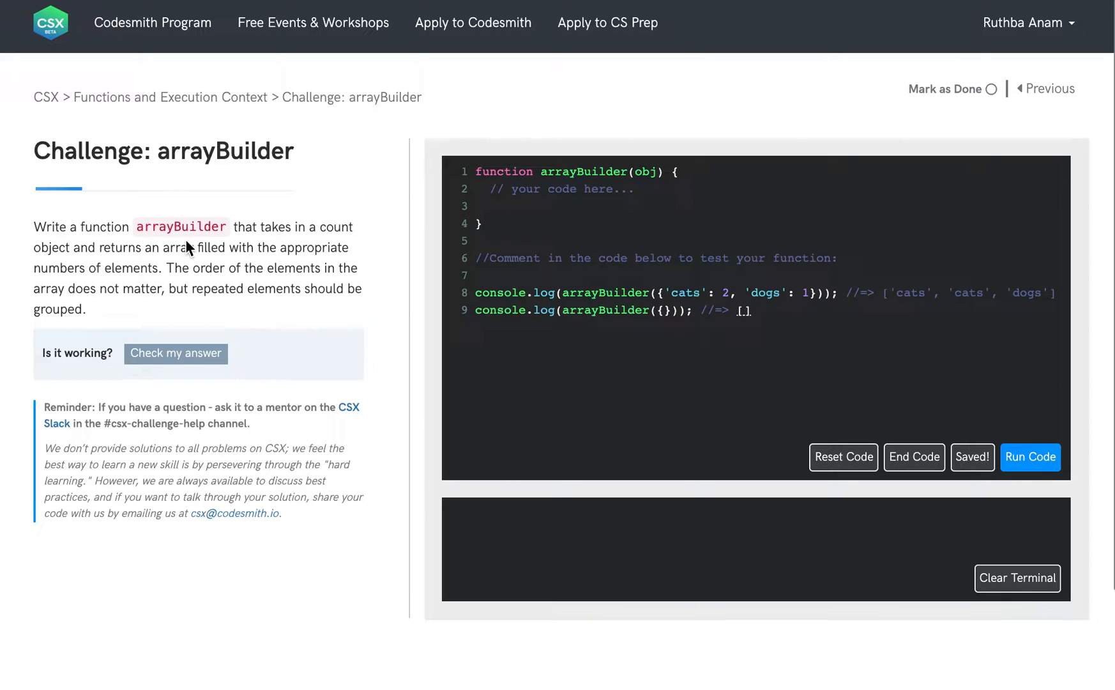
mouse_move(74, 255)
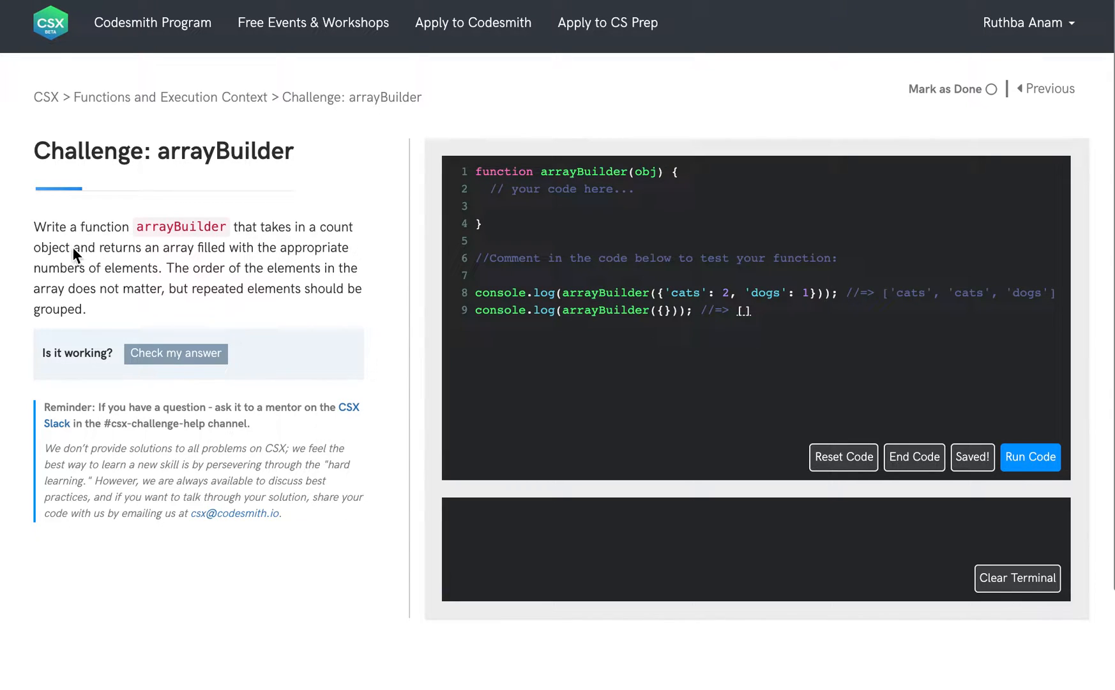
mouse_move(249, 267)
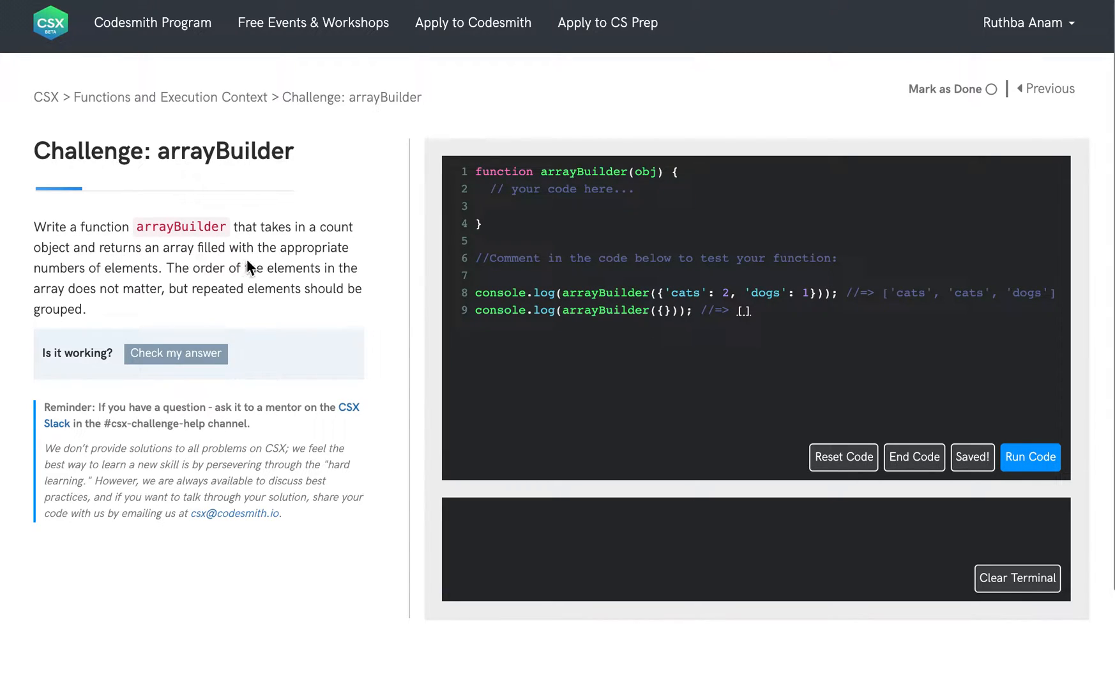
mouse_move(159, 289)
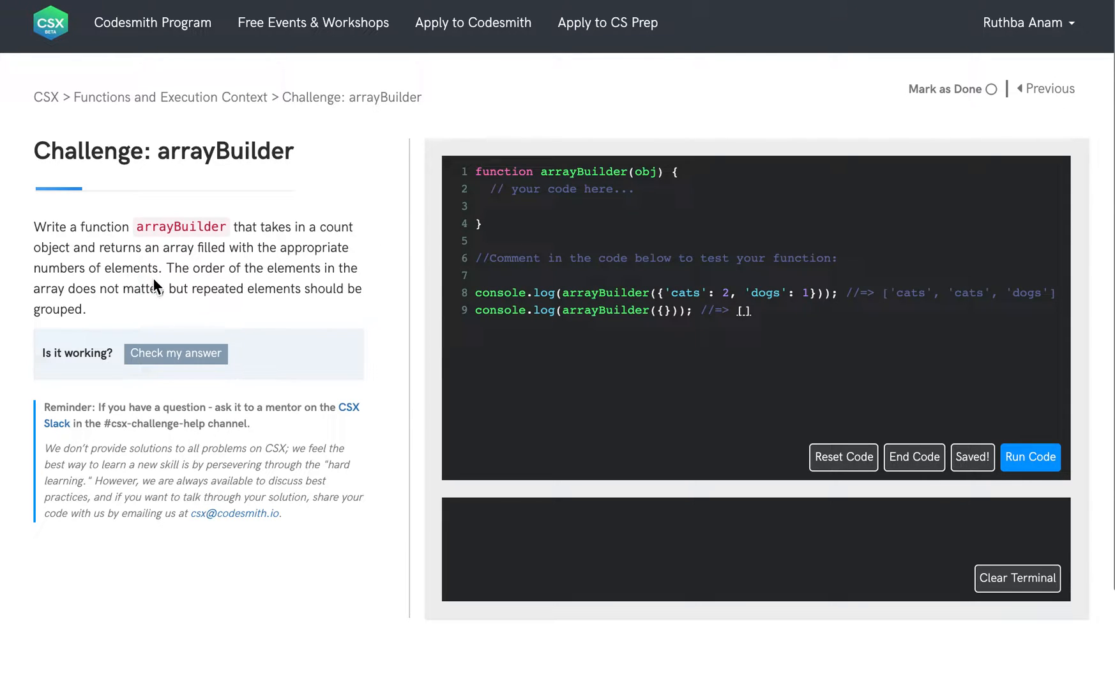
mouse_move(180, 294)
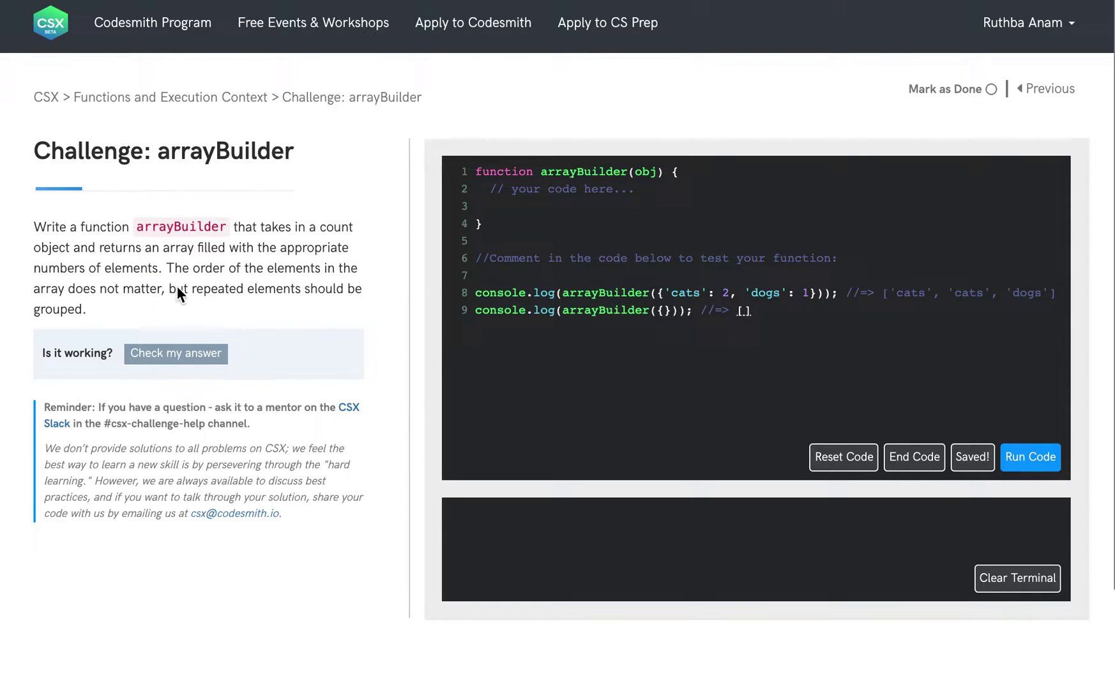
mouse_move(322, 329)
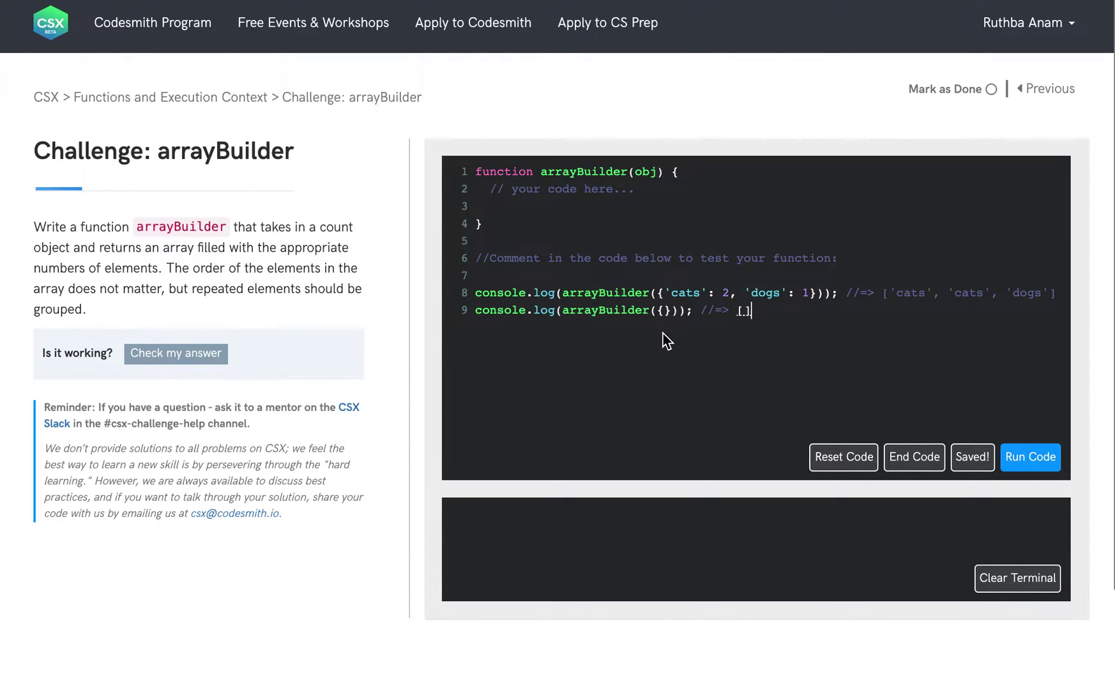
mouse_move(794, 322)
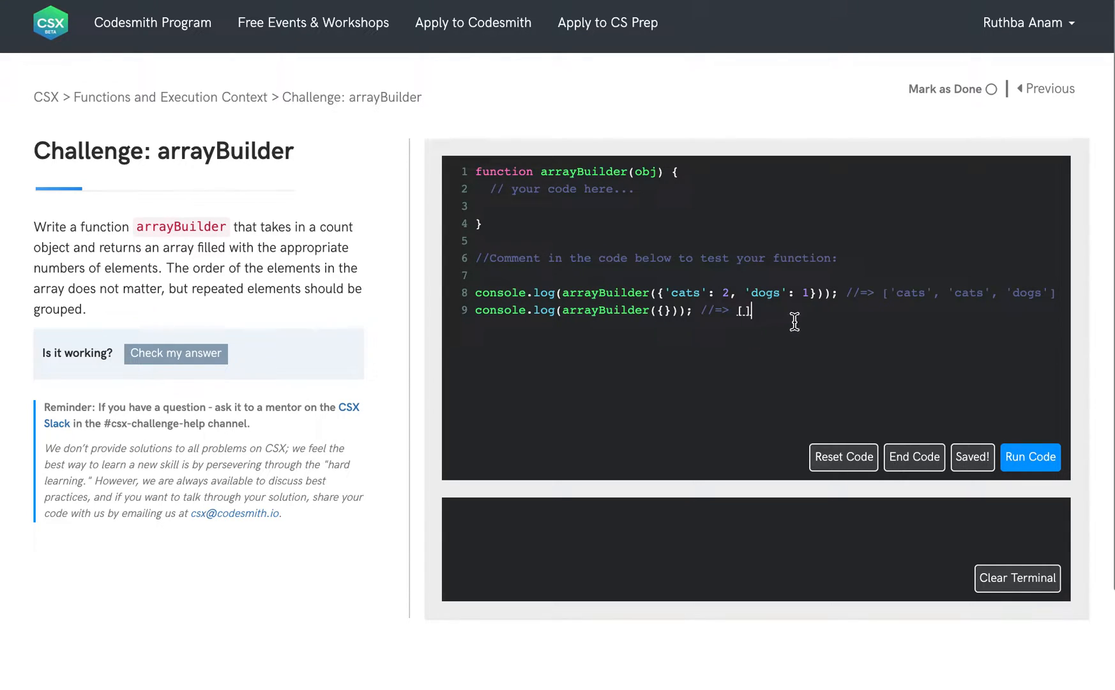
mouse_move(689, 287)
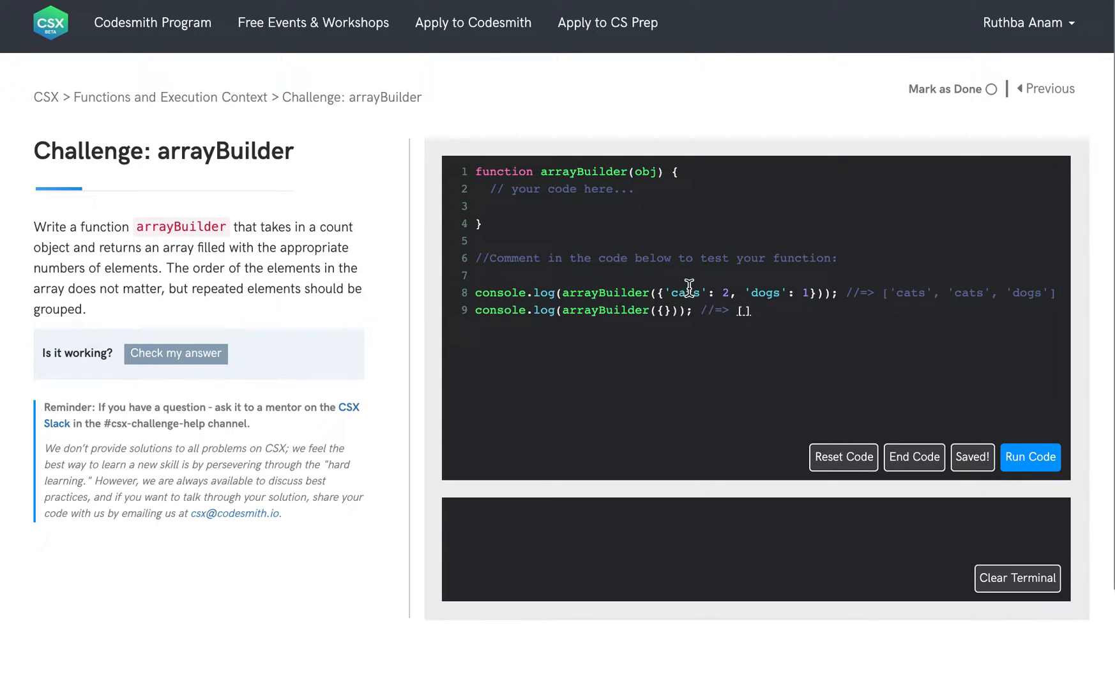
mouse_move(725, 291)
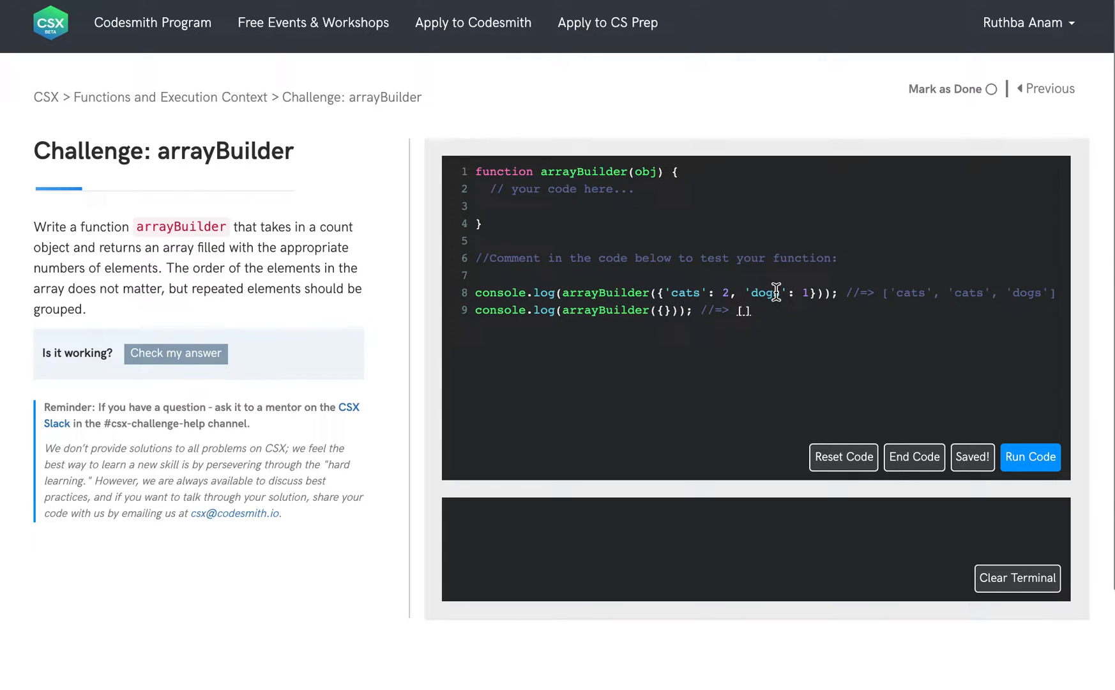
mouse_move(853, 292)
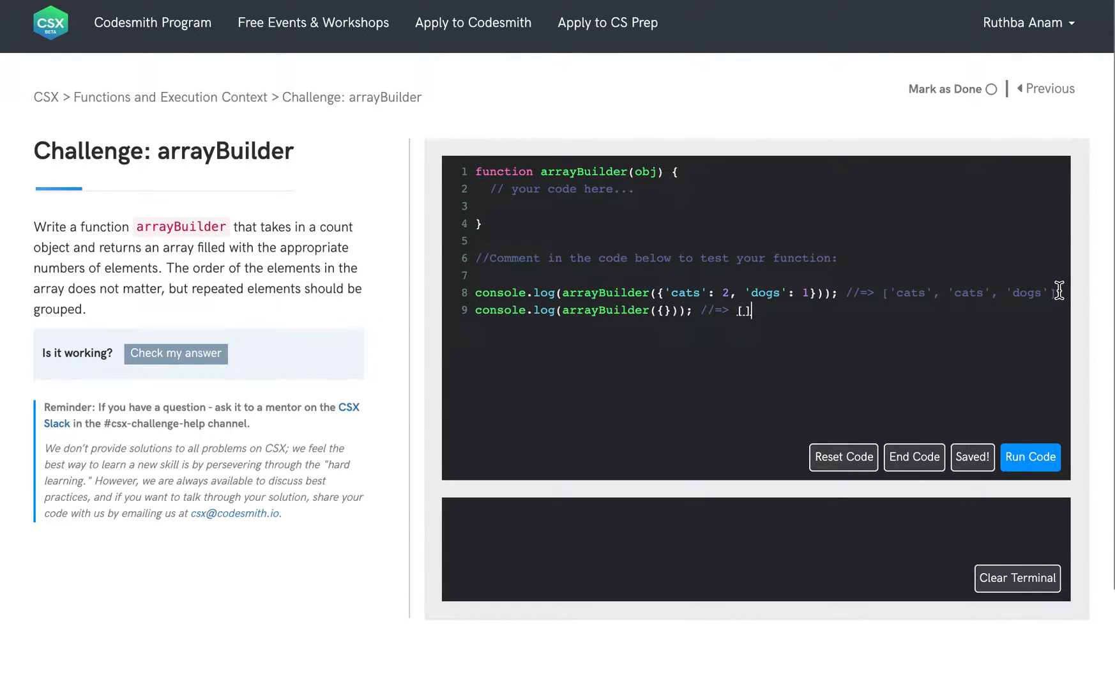
mouse_move(896, 298)
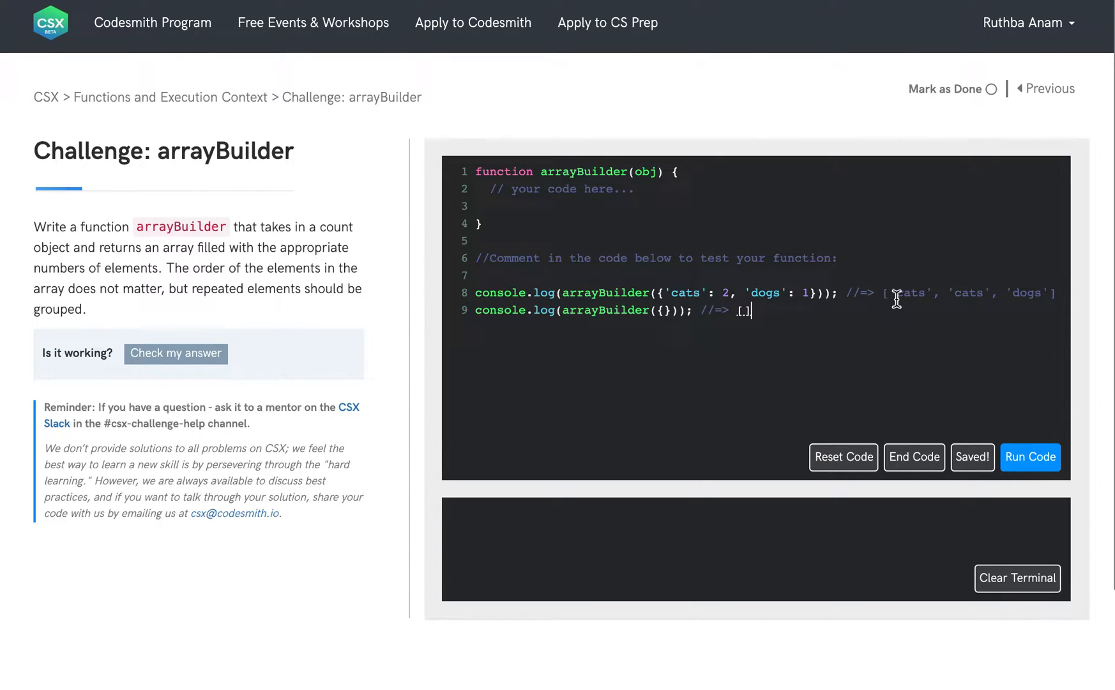
mouse_move(915, 304)
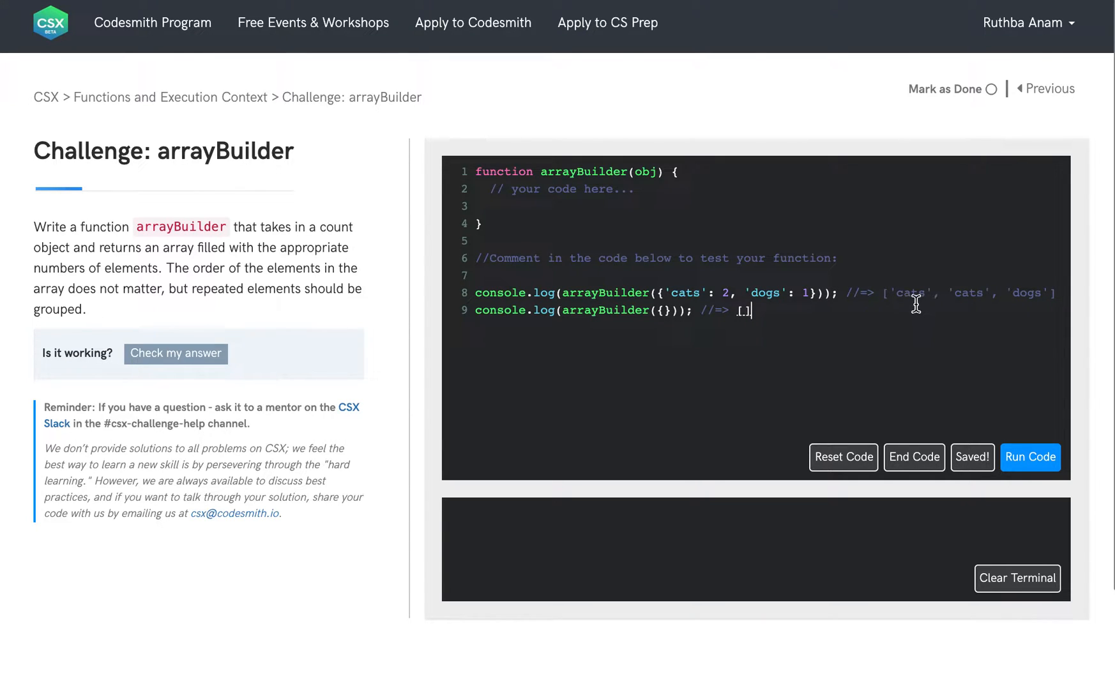
mouse_move(960, 301)
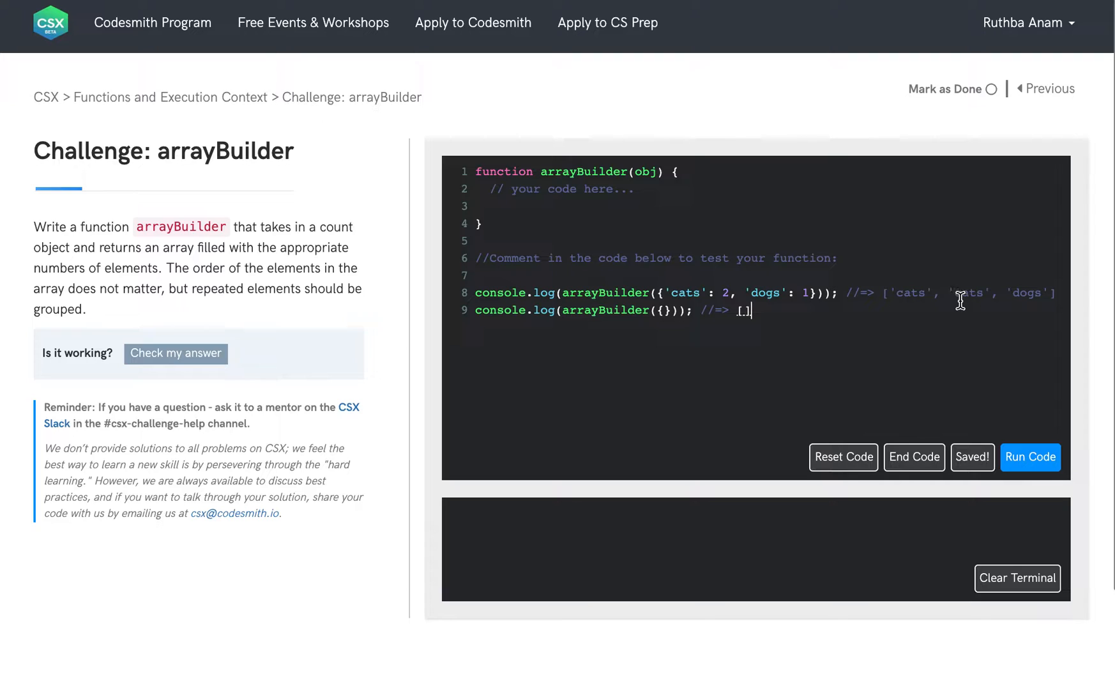
mouse_move(1038, 290)
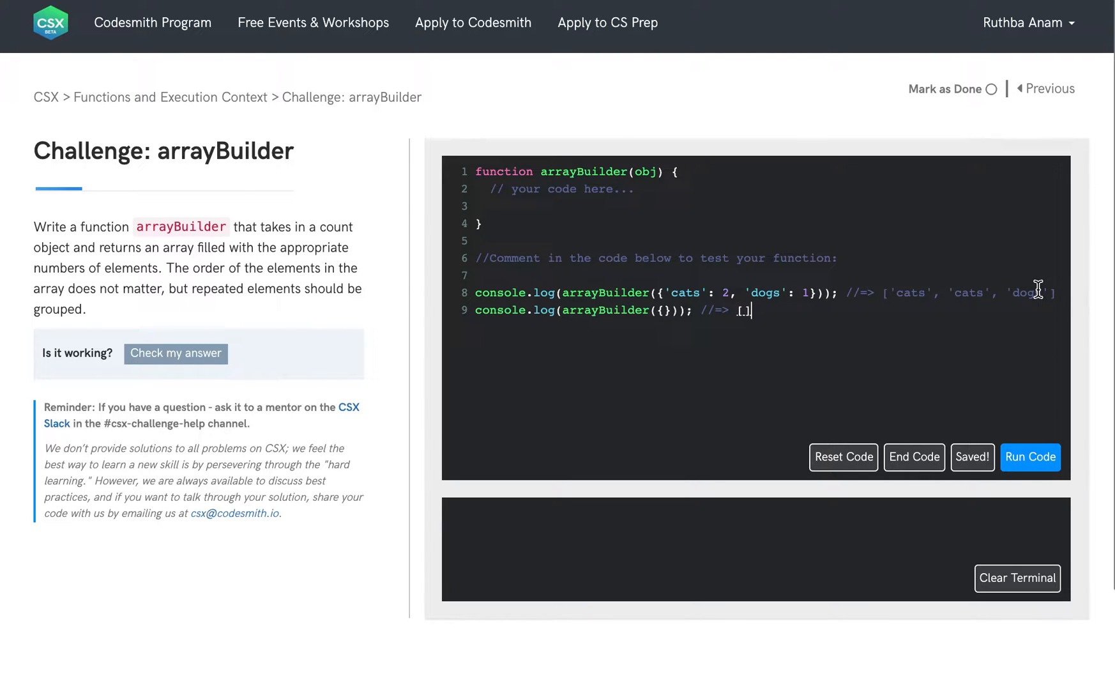
mouse_move(609, 208)
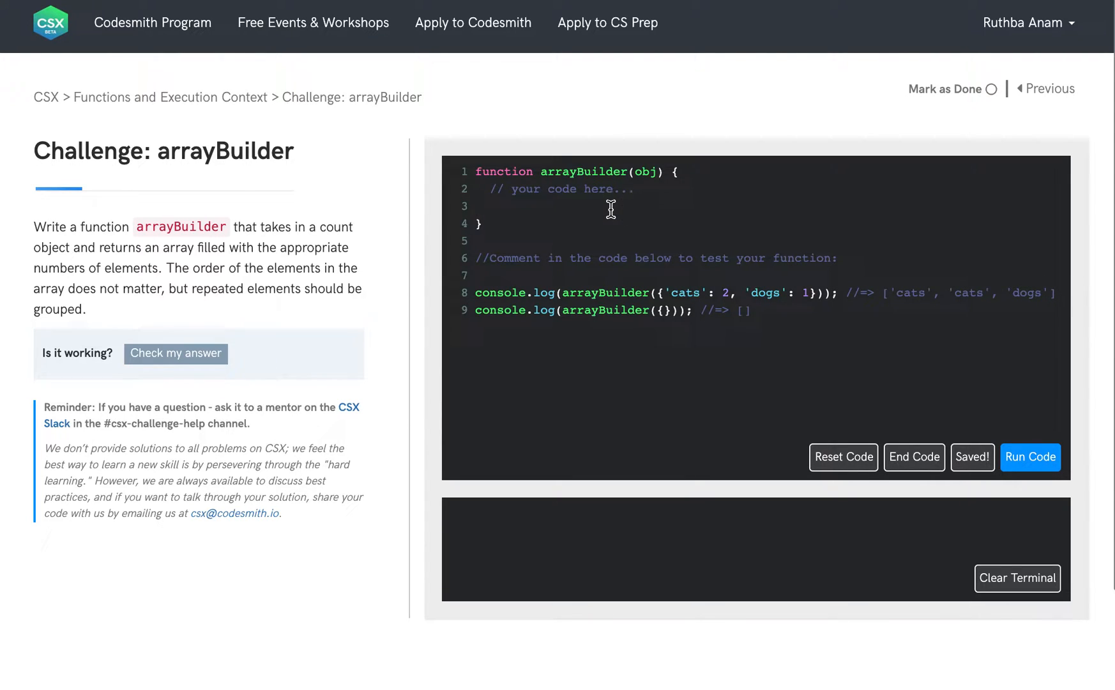
- Write the '// input: obj' and '// output: array' comments inside arrayBuilder
text(inpu)
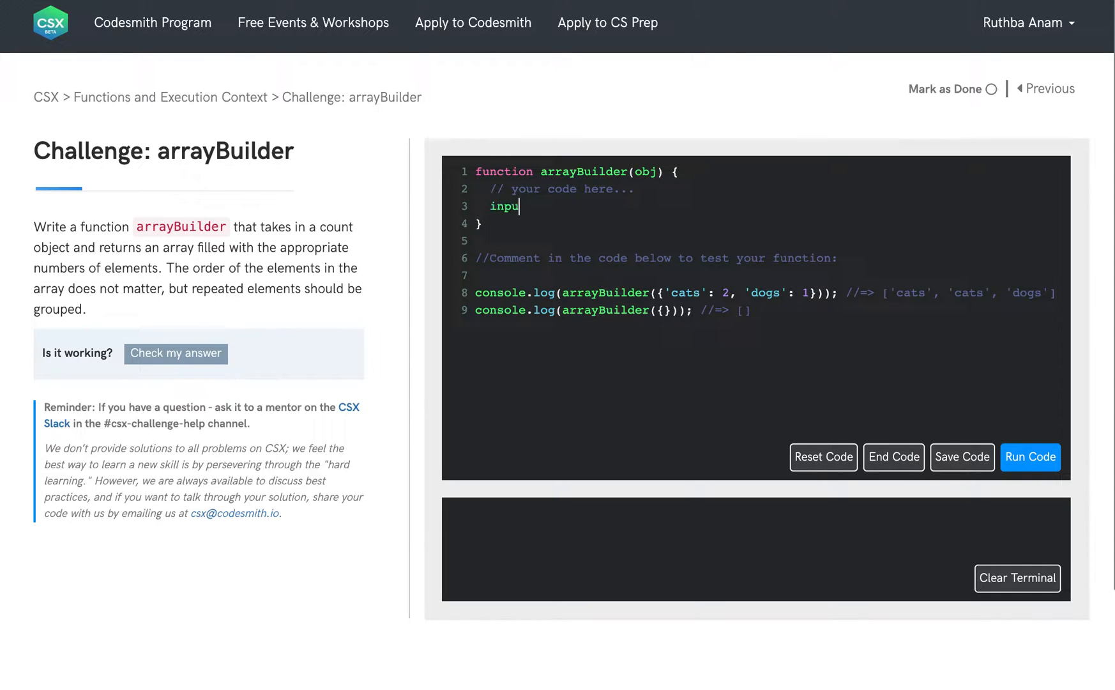
text(//)
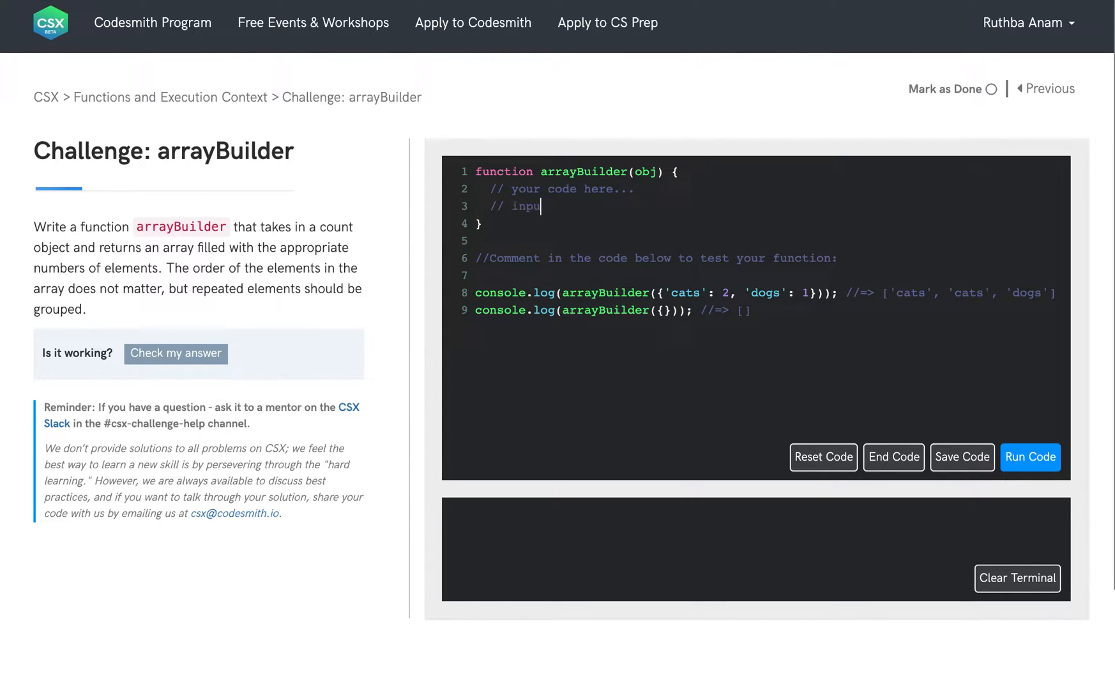
text(: obj)
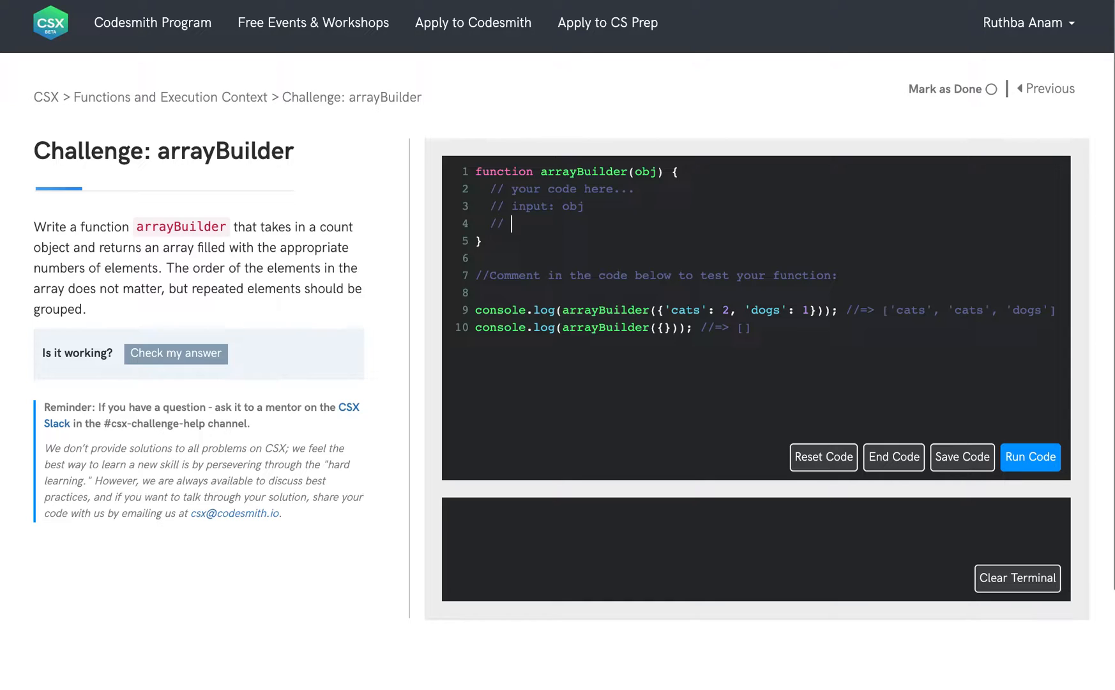
text(output: array)
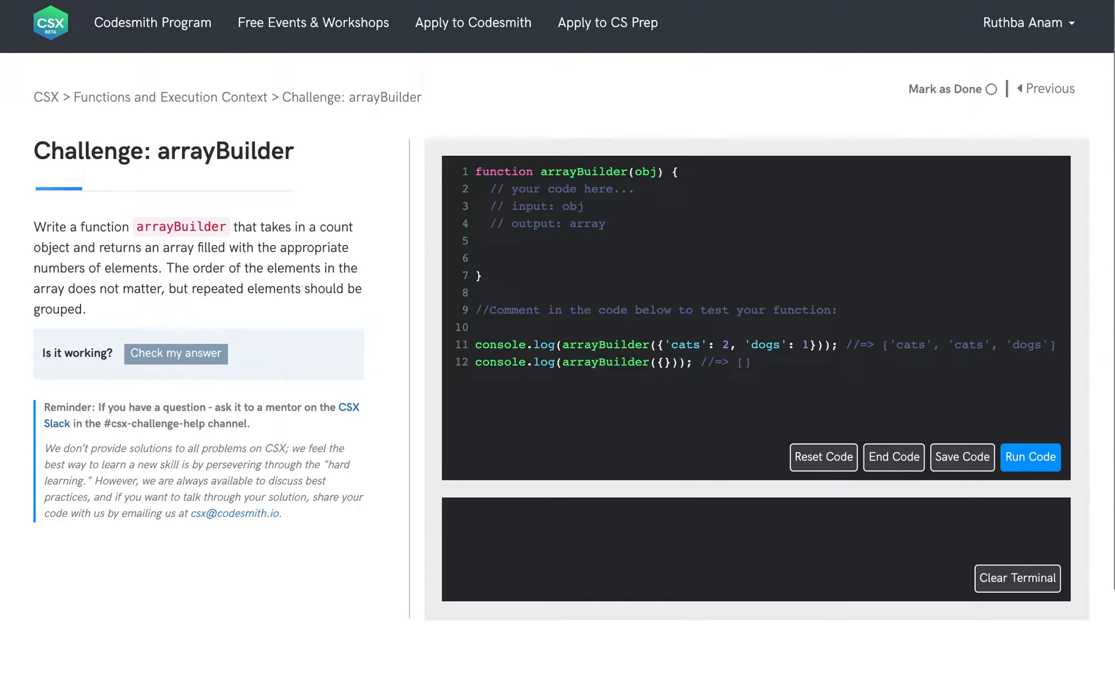
- Note an output array variable and a for loop iterating through the object's properties
click(961, 456)
text(// declare output)
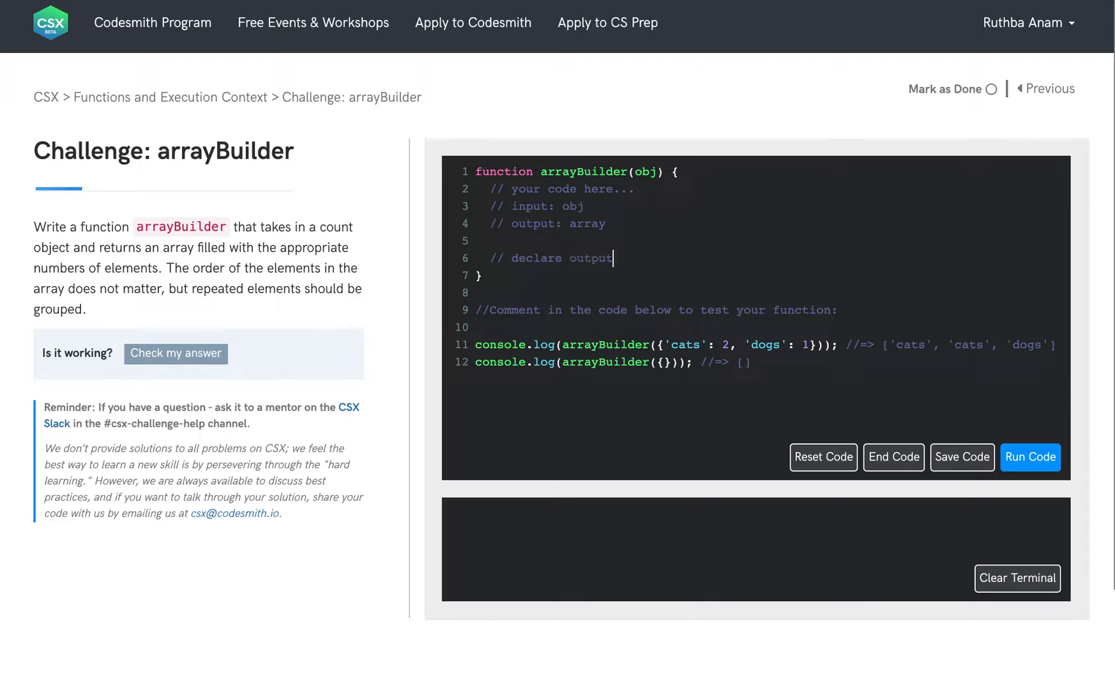
text(array variable)
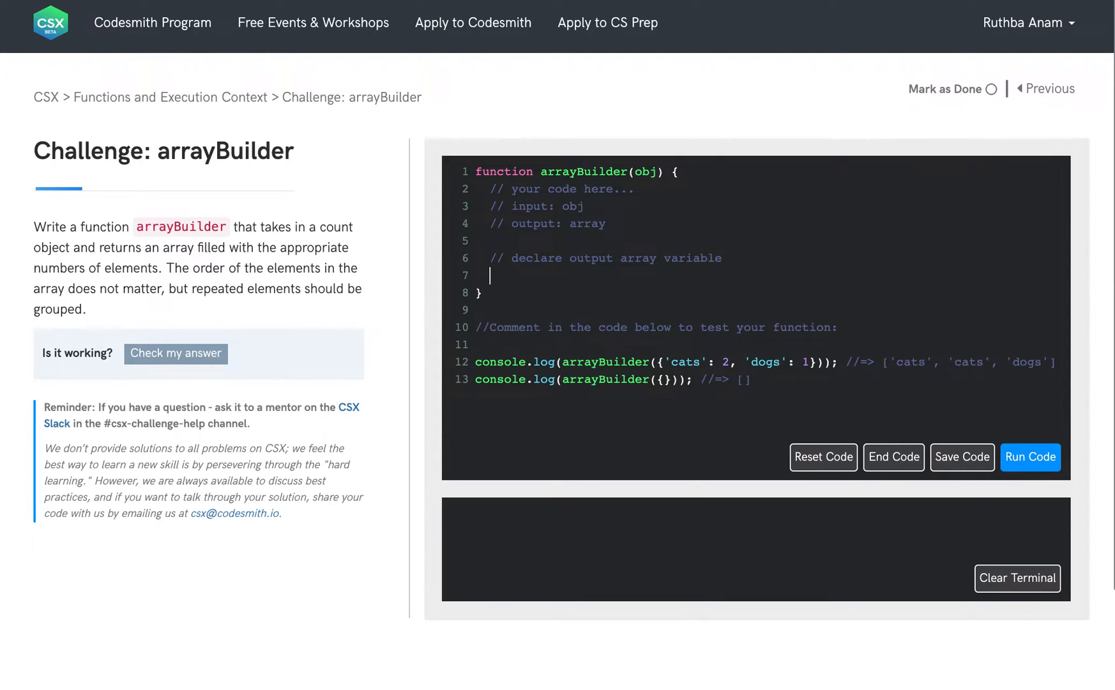
text(// for..in)
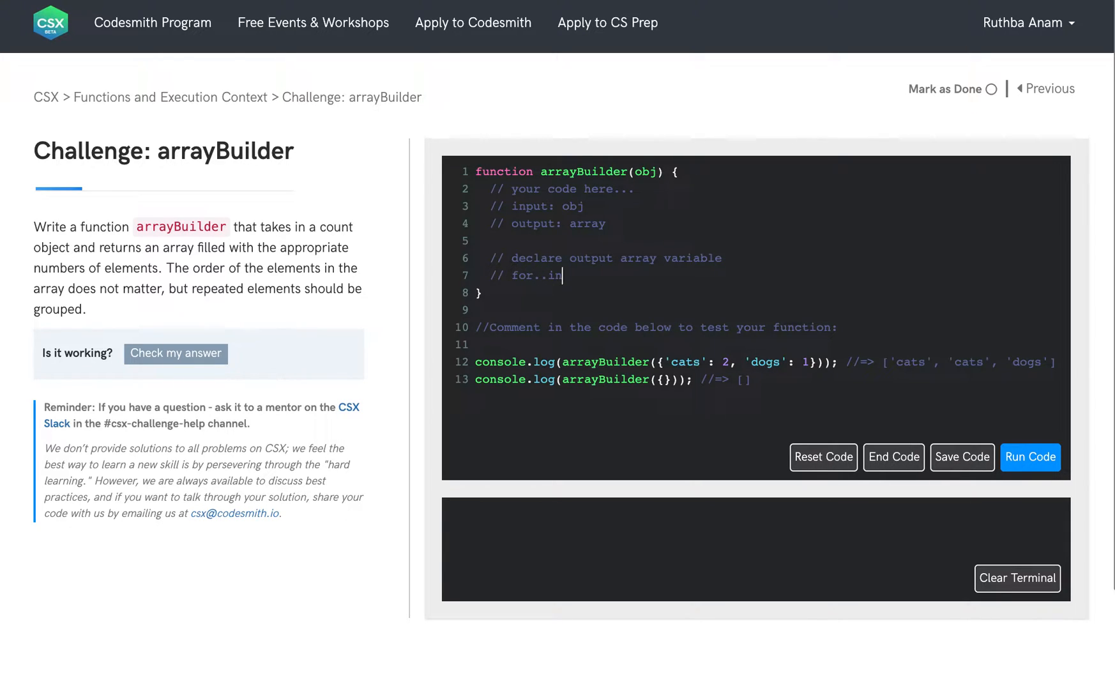
text(l)
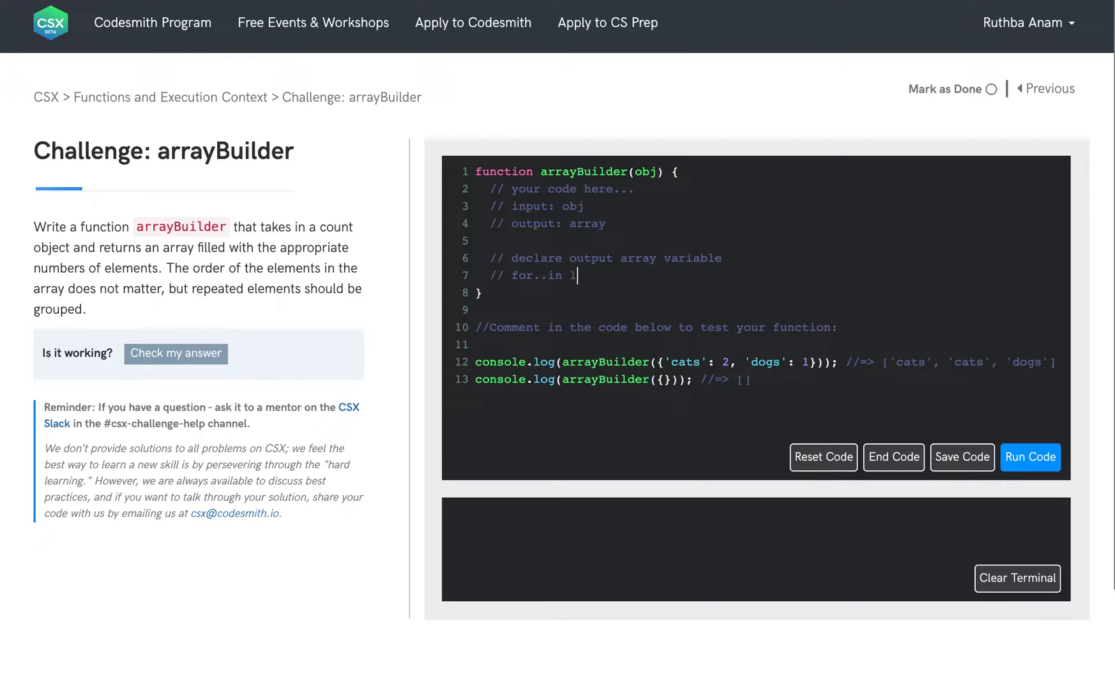
text(oop to iterate through the)
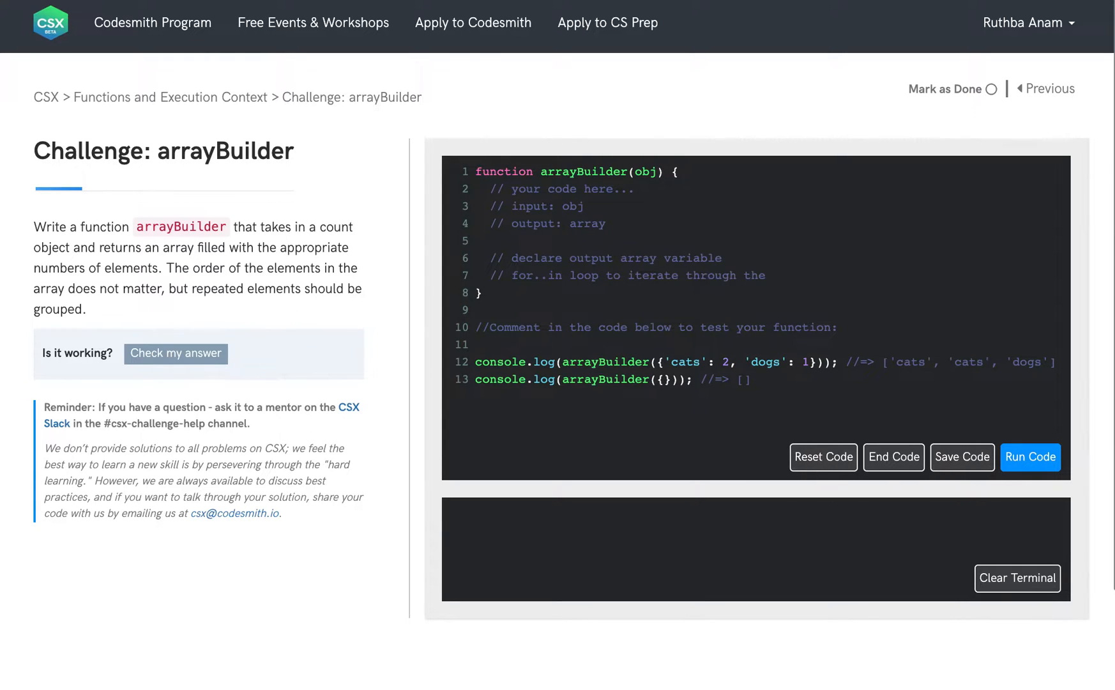
text(properties inside of this object)
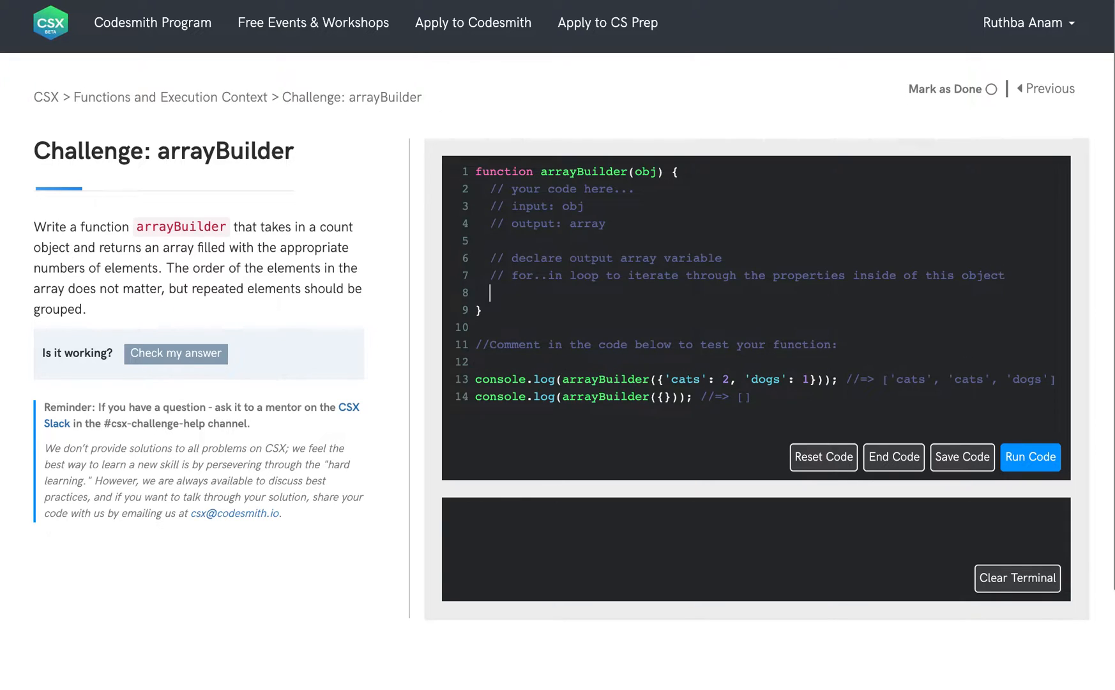
- Note a count variable storing how many times each property should appear in output
click(960, 456)
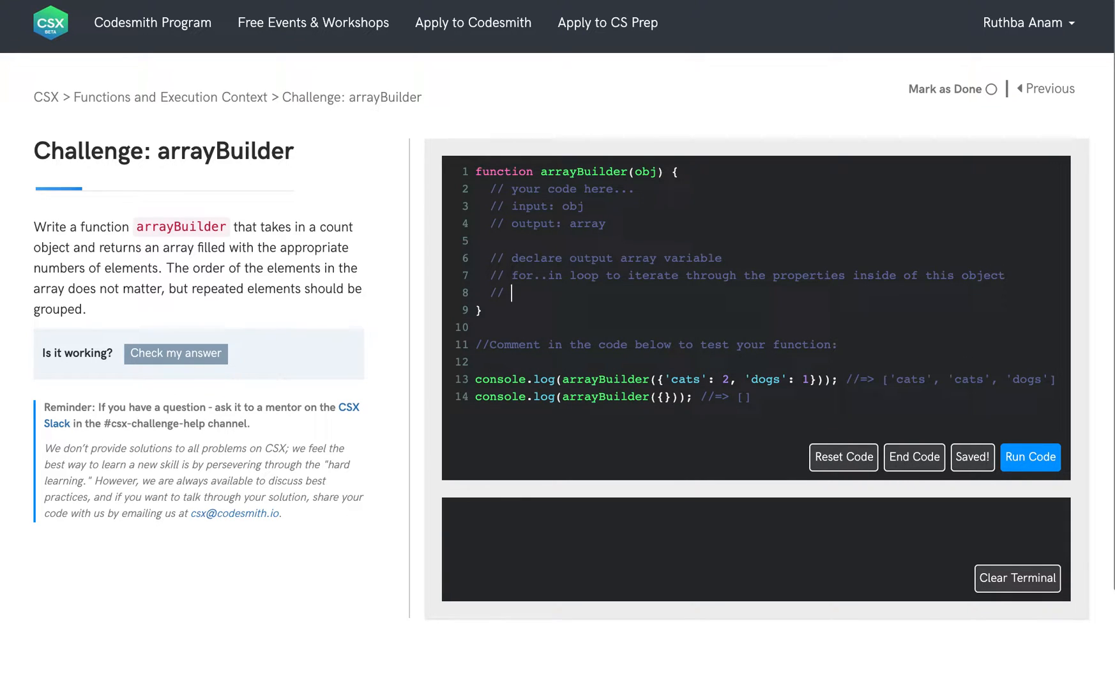
text(count cari)
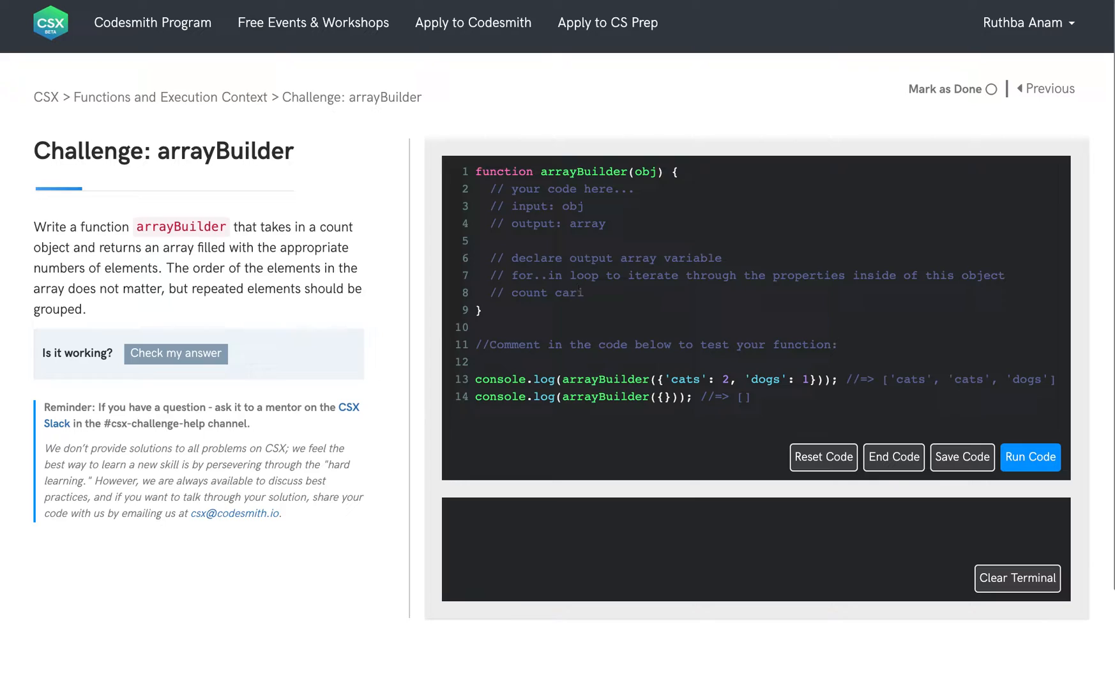
text(variable)
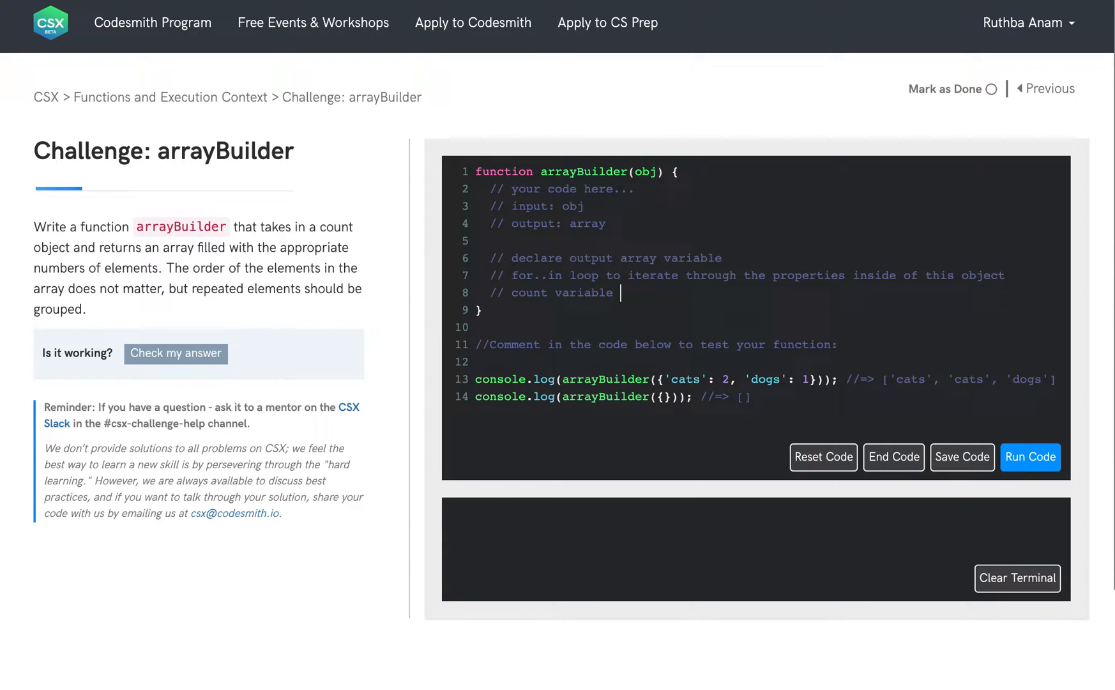
click(962, 456)
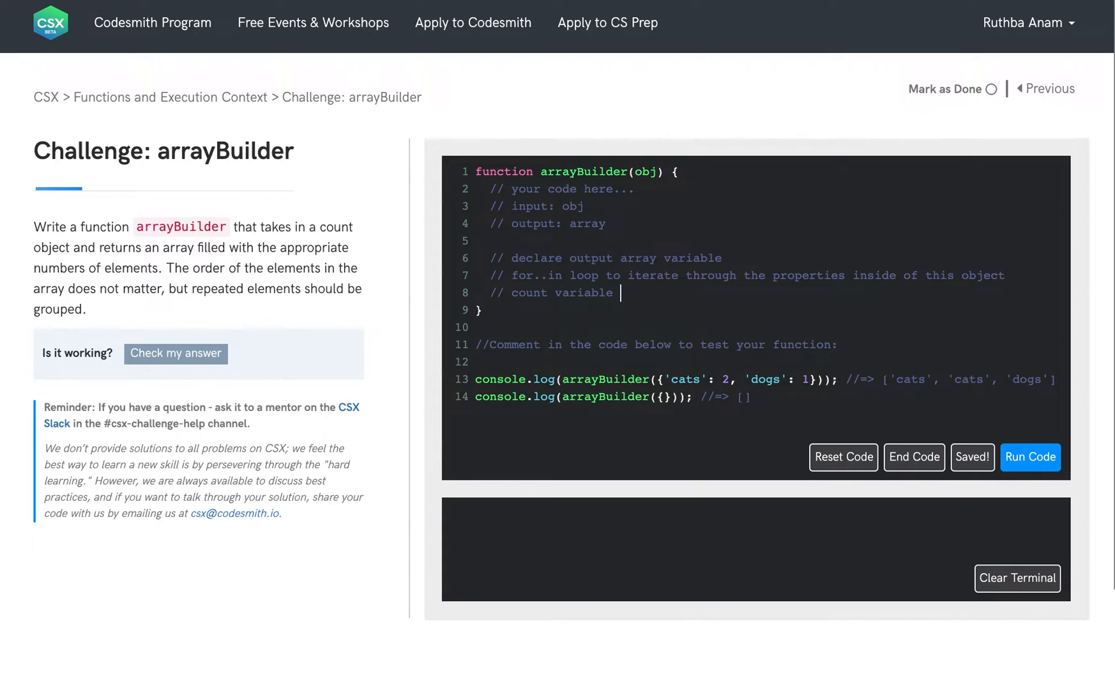
text(to store how)
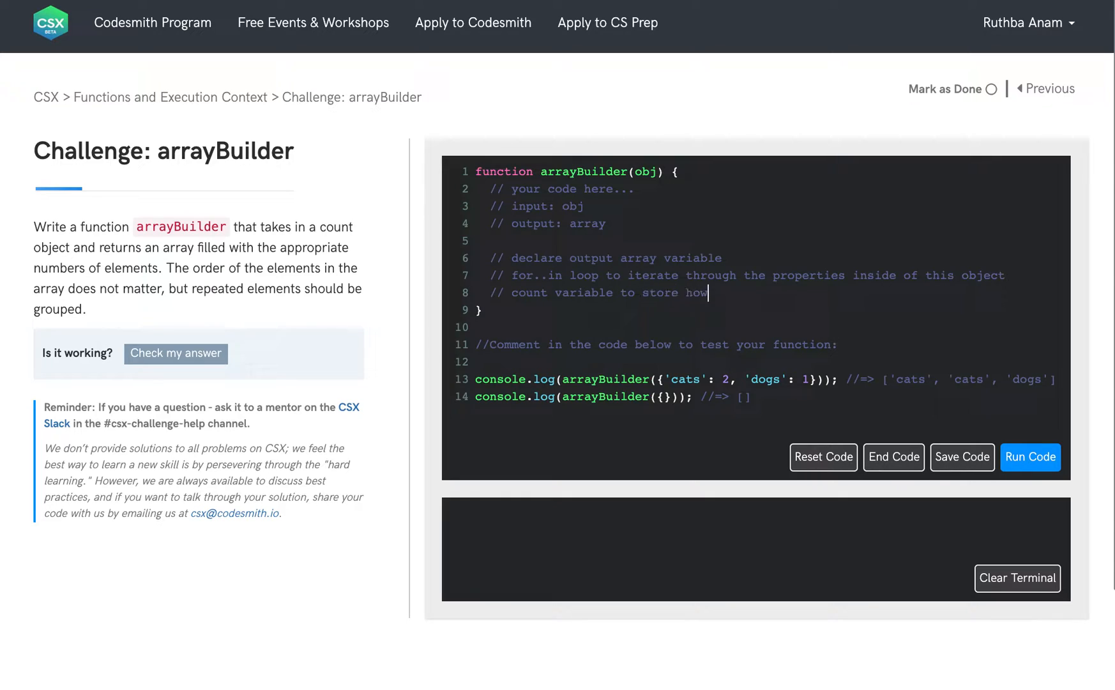
text(many times this propert)
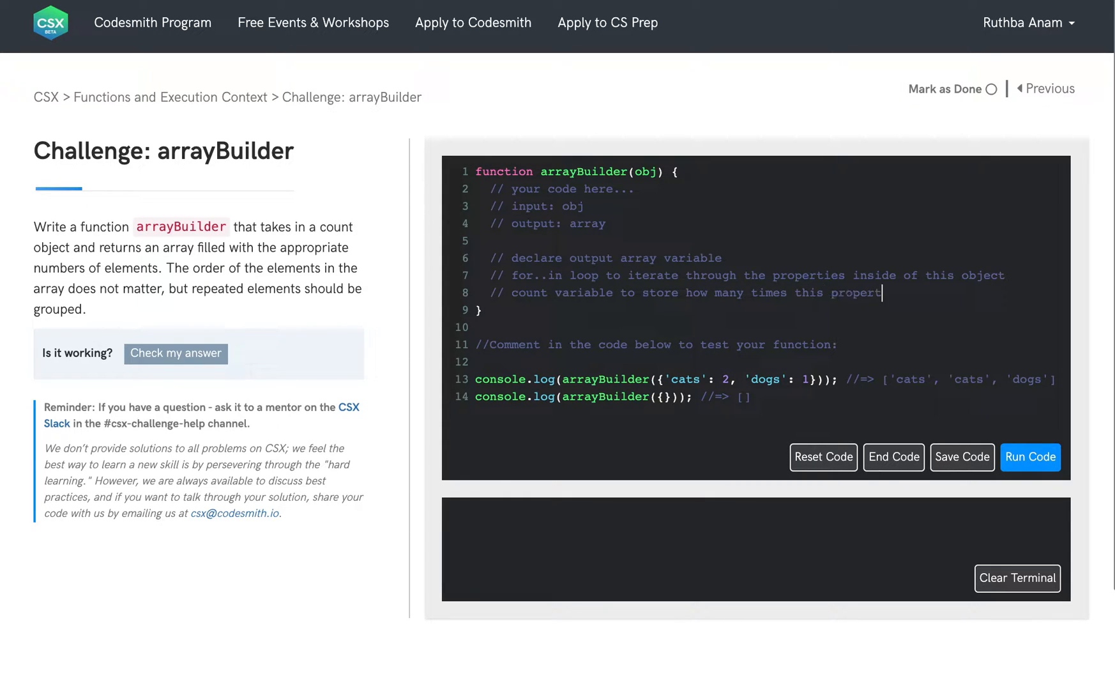
text(y should appear in output array)
text(//)
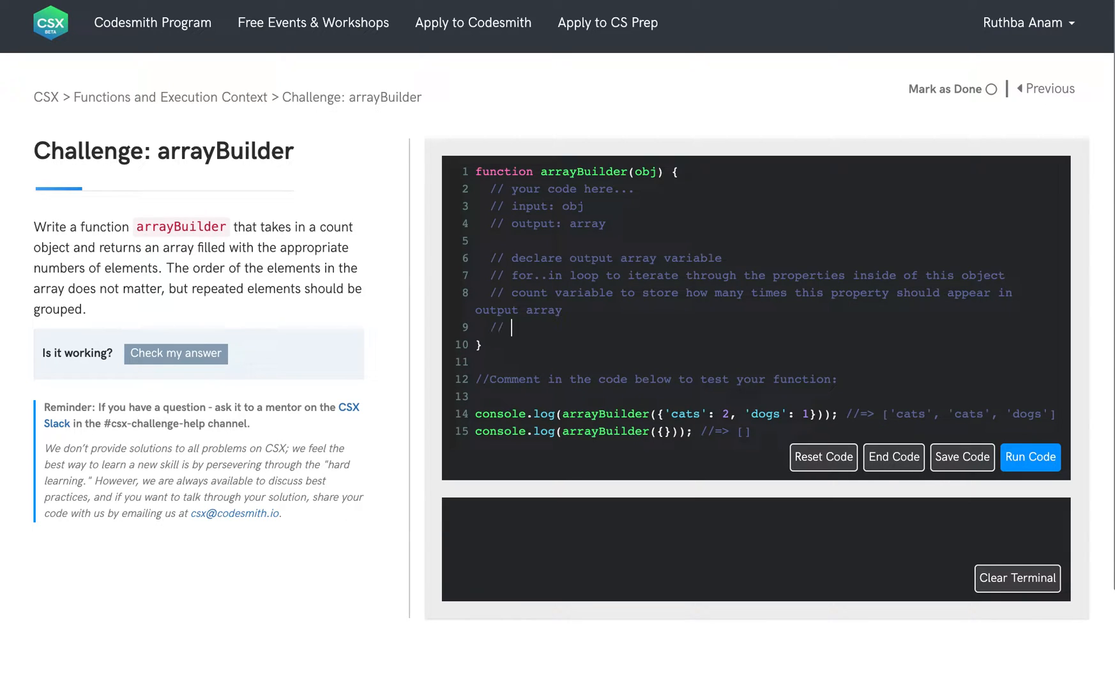
- Note a while loop pushing the property into the output array while count is greater than 0, decrementing count
text(while loop to push the prope)
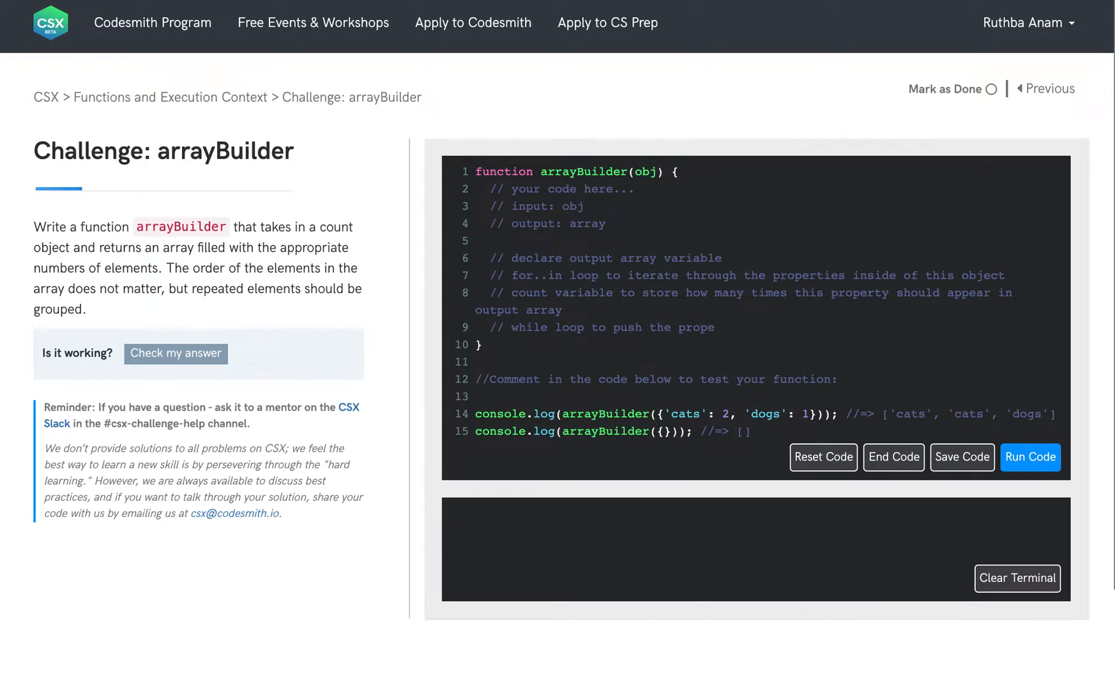
text(rty)
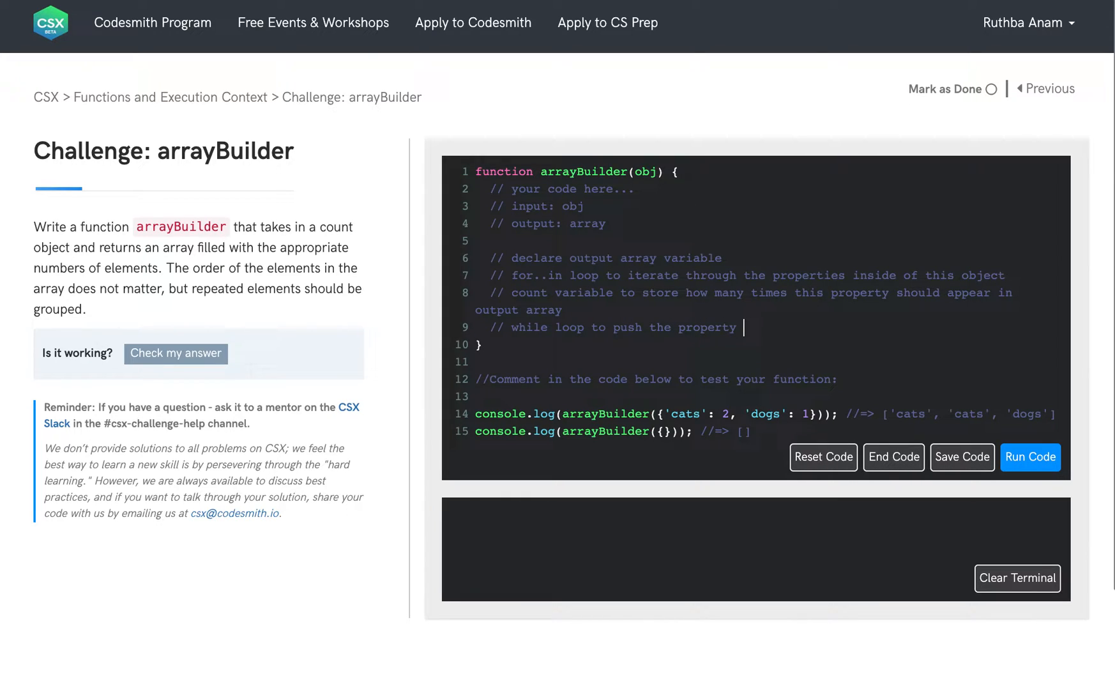
text(into ou)
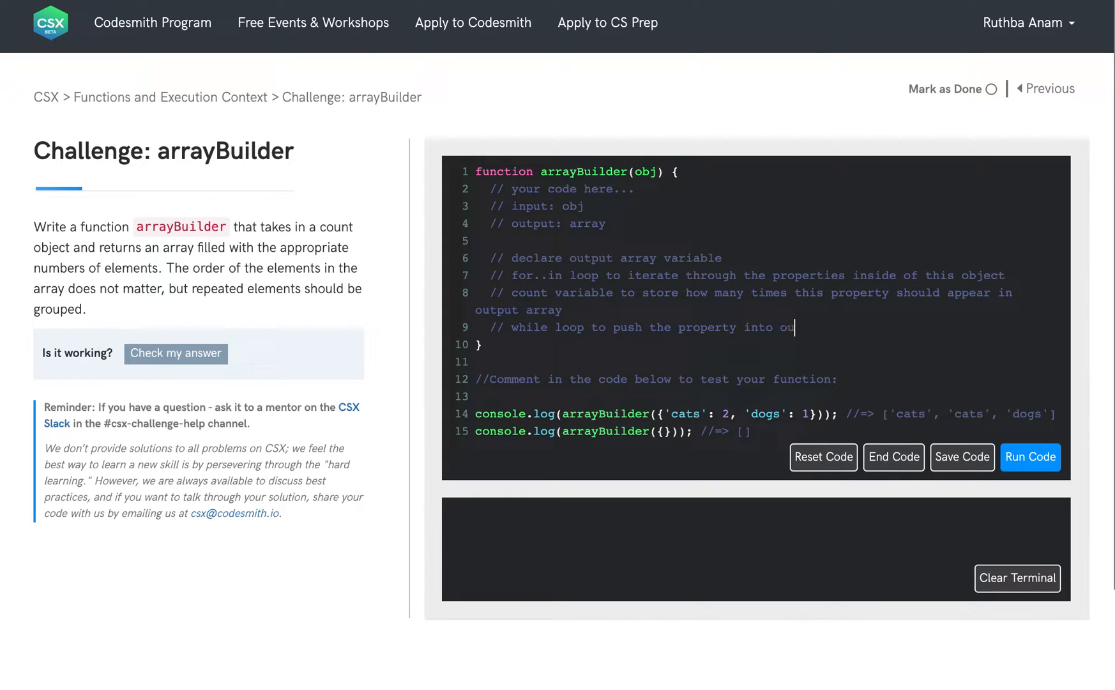
text(tput array)
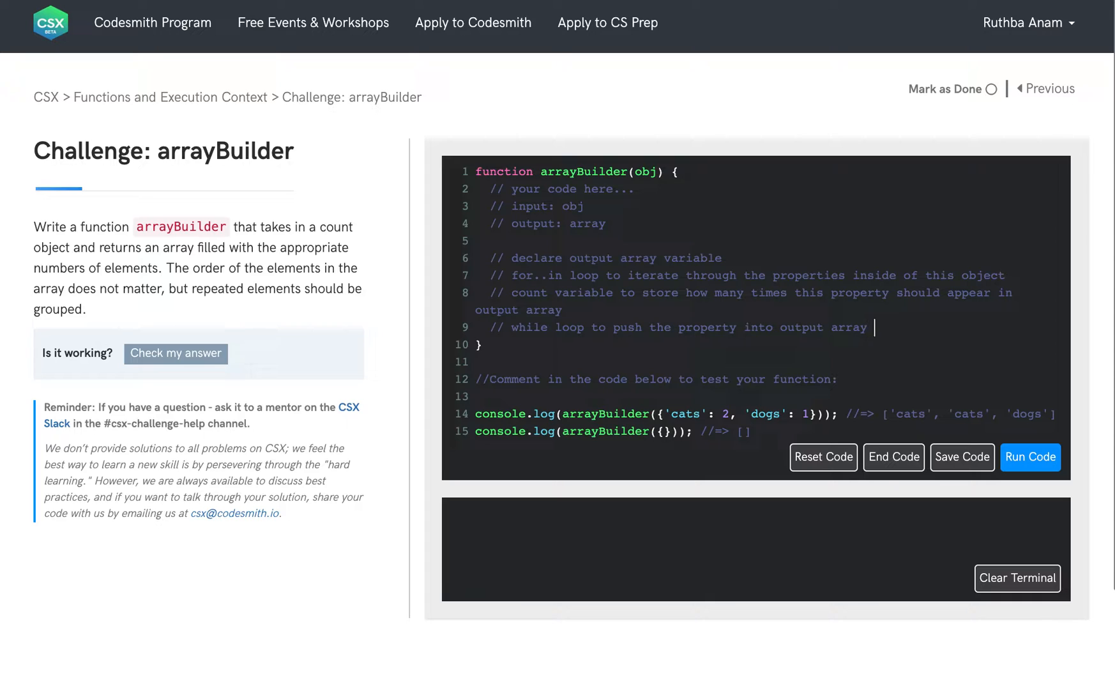
text(as long as c)
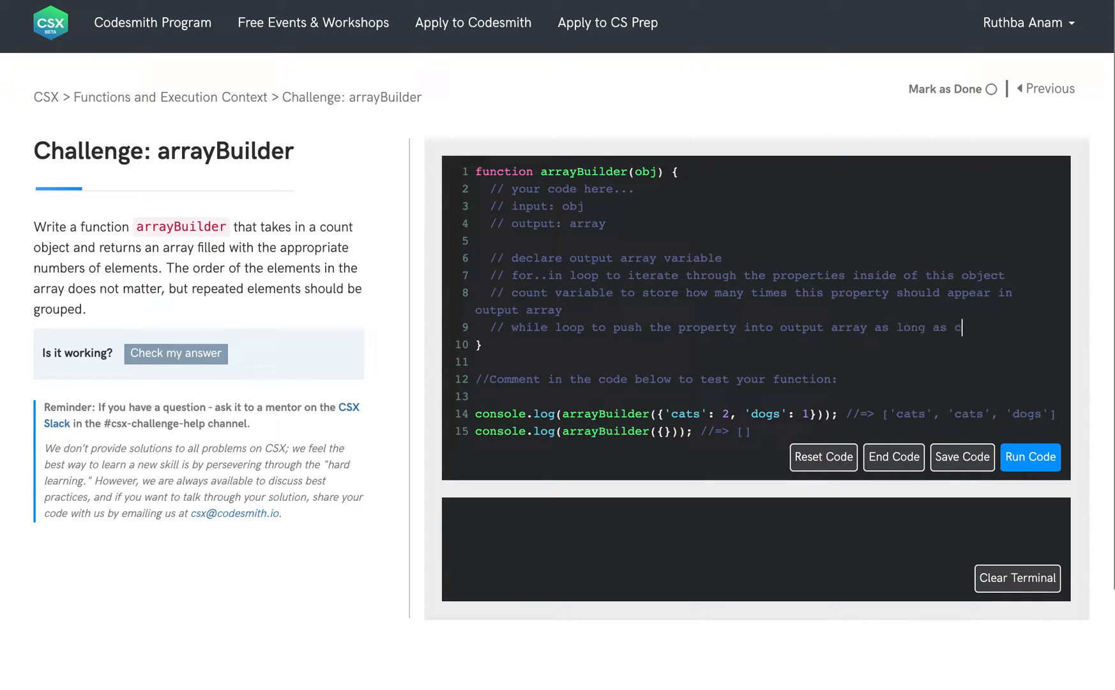
text(count variable is gr)
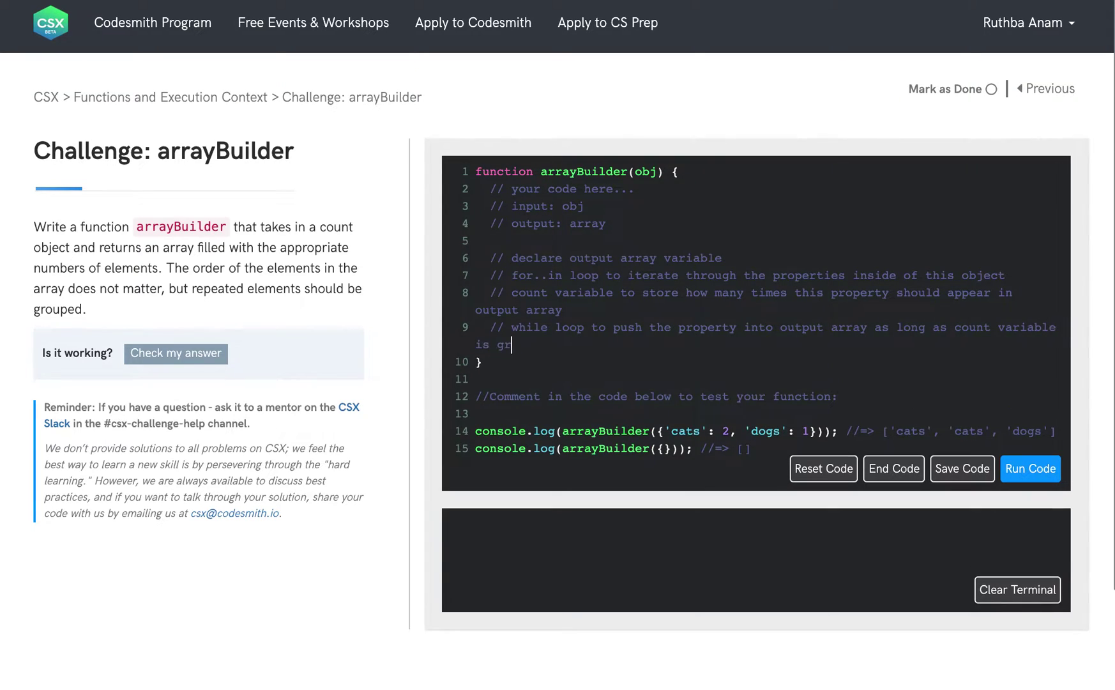
text(eater than 0)
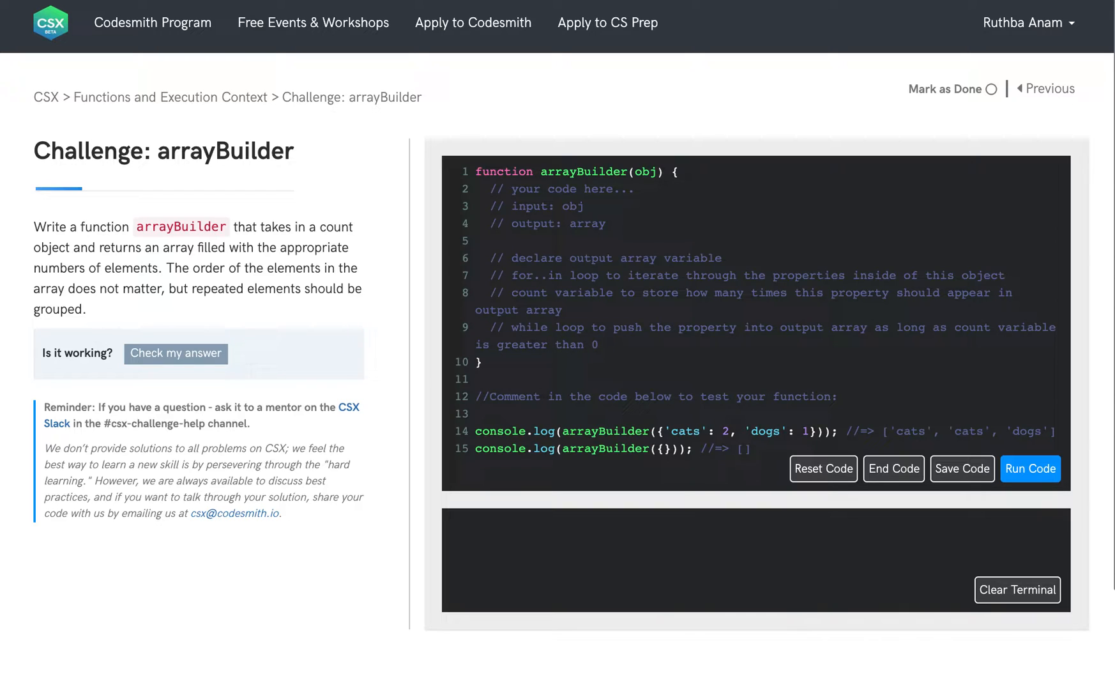
click(961, 468)
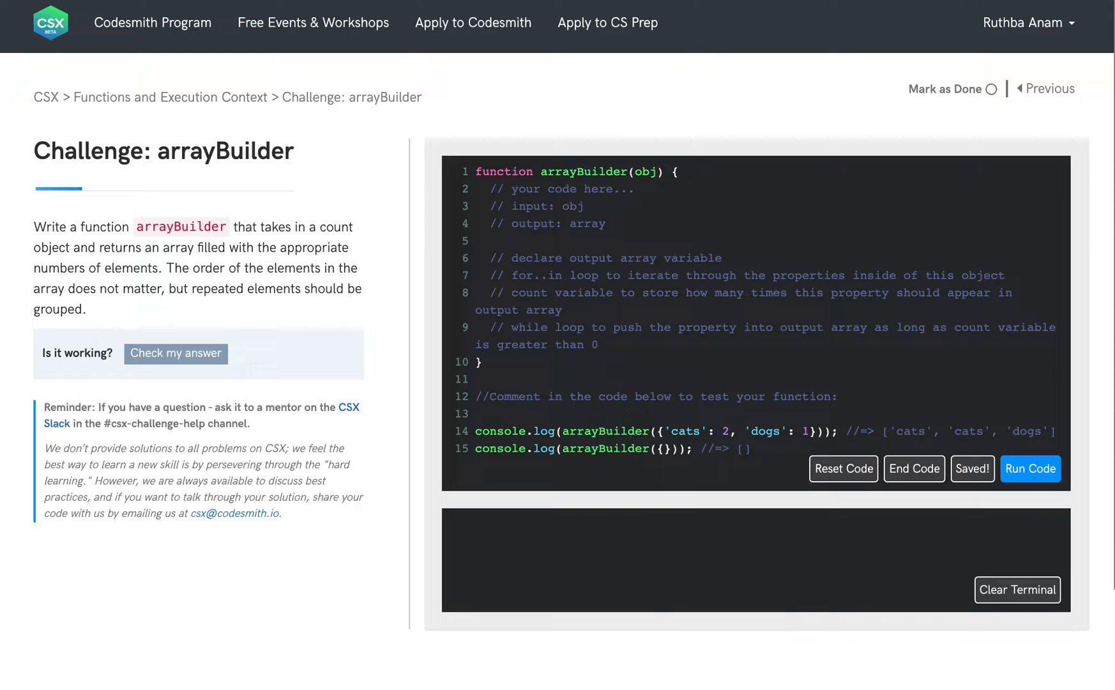
text(and decrement count variable)
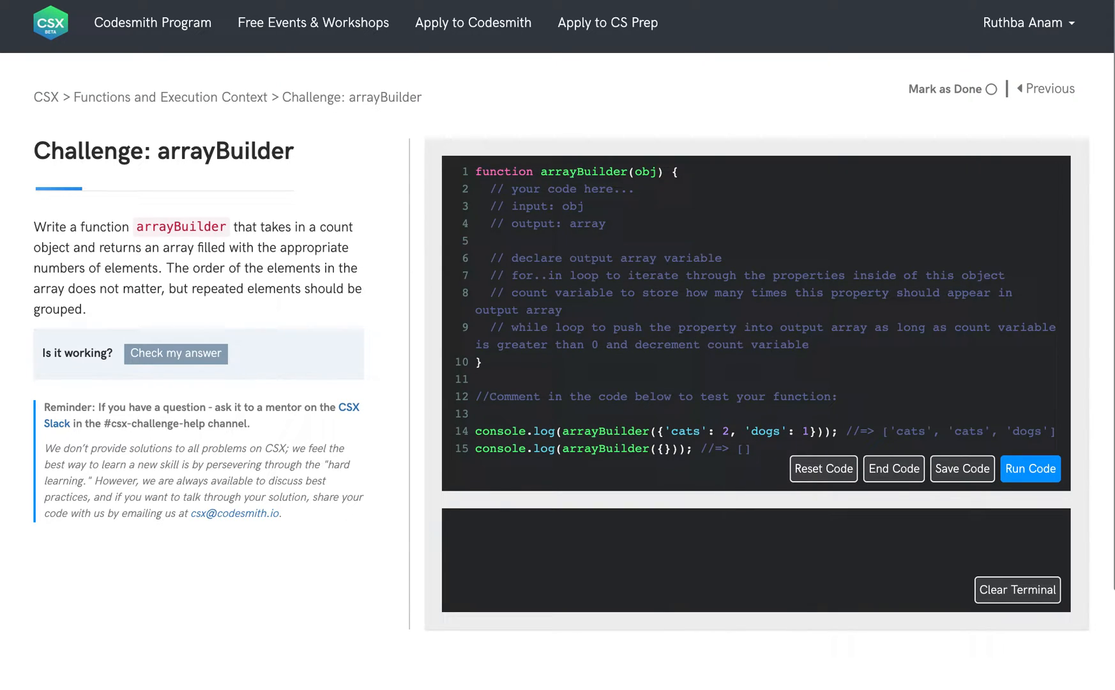
key(Enter)
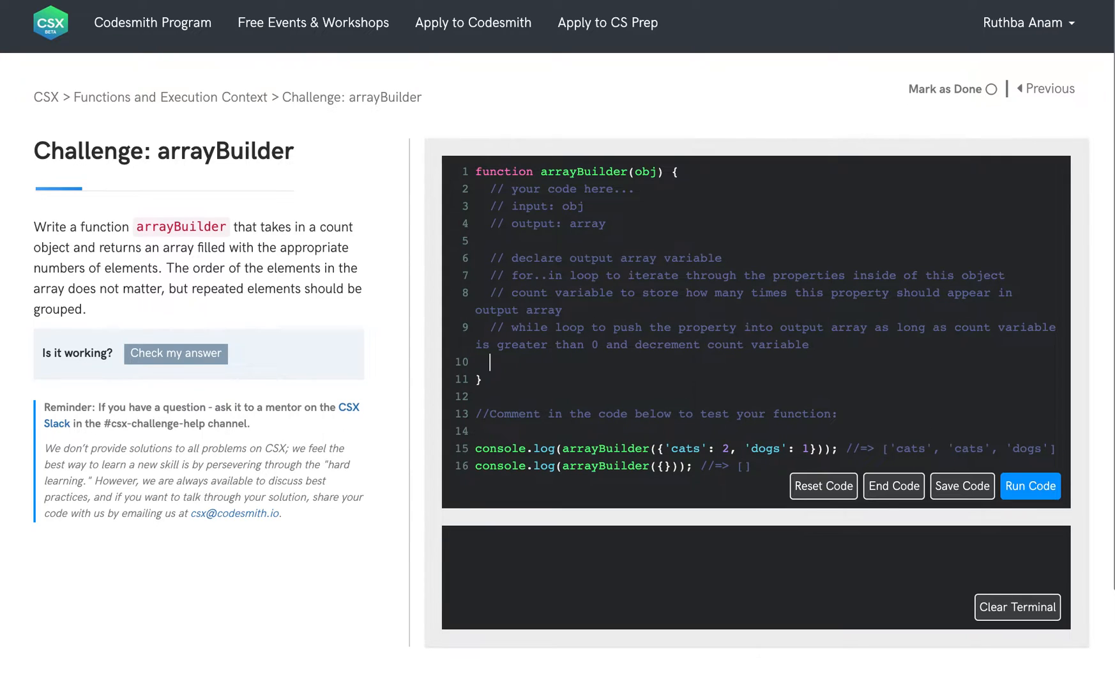
text(// r)
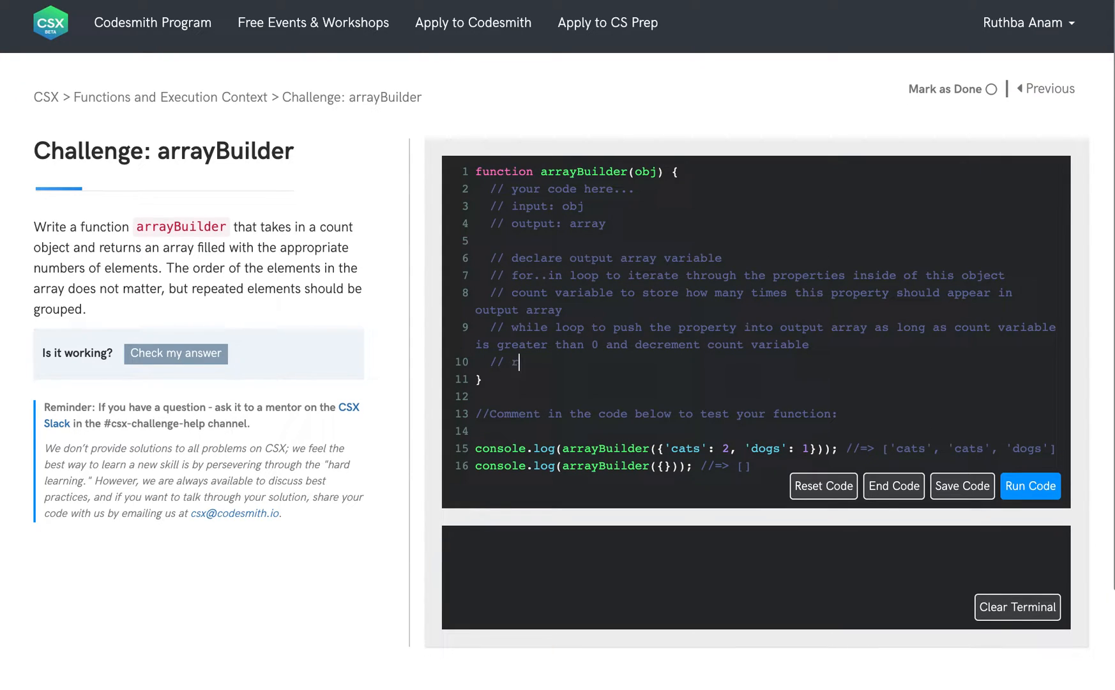
- Finish the '// return output' comment and declare const outputArray = []
text(eturn output array)
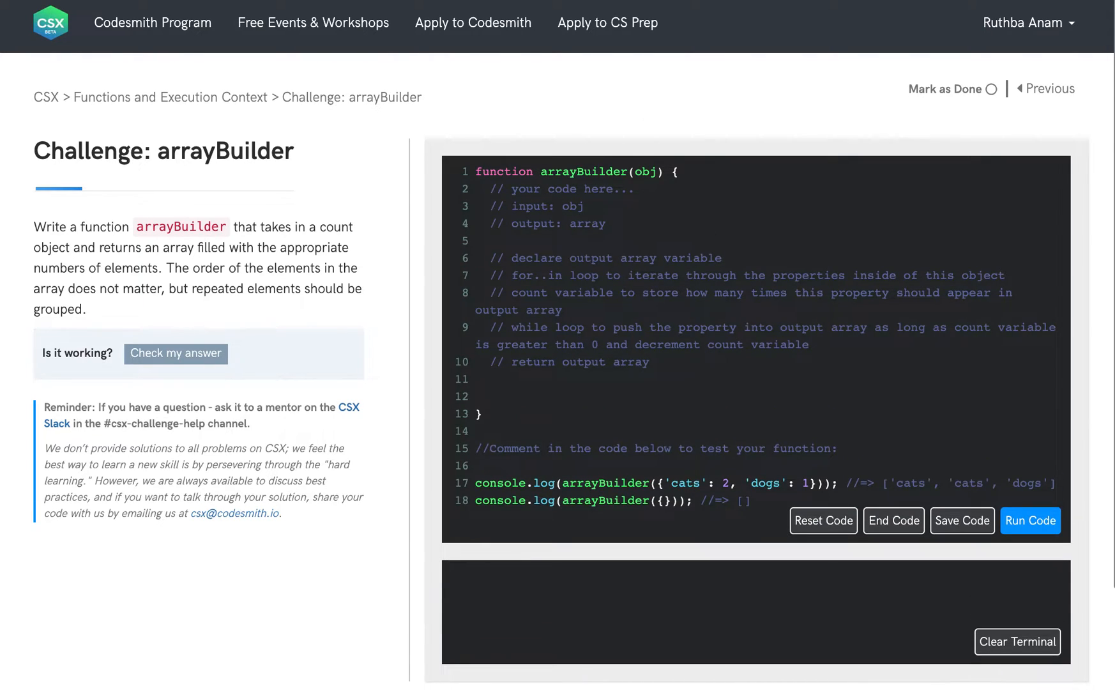
click(962, 520)
text(const)
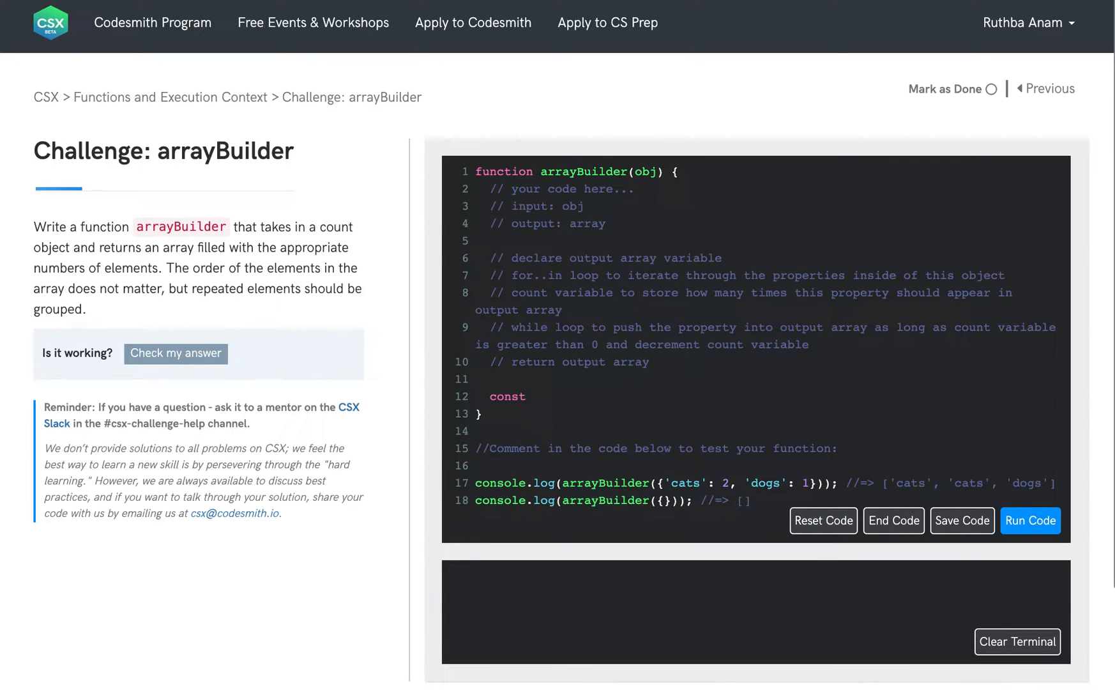
text(out)
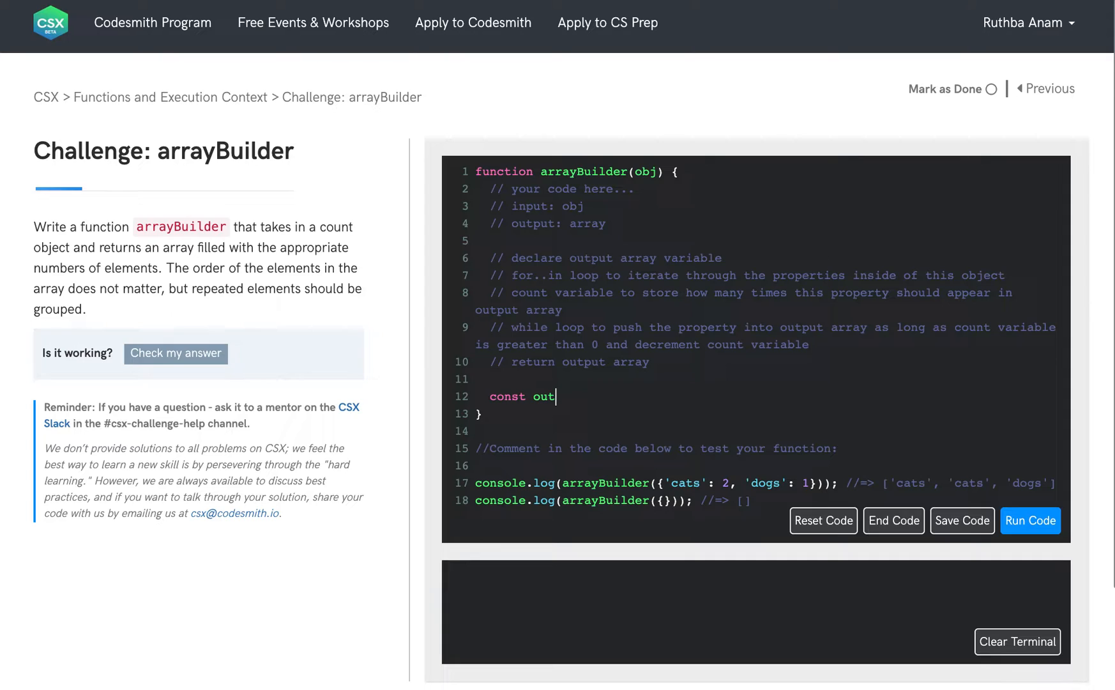
click(962, 519)
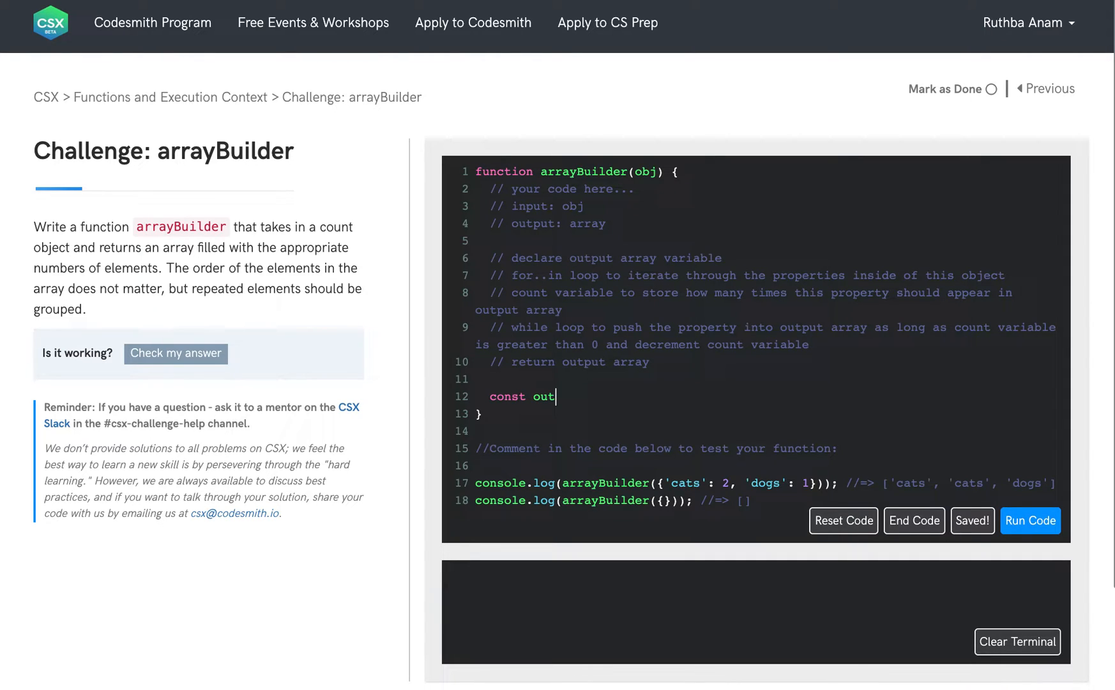
text(put)
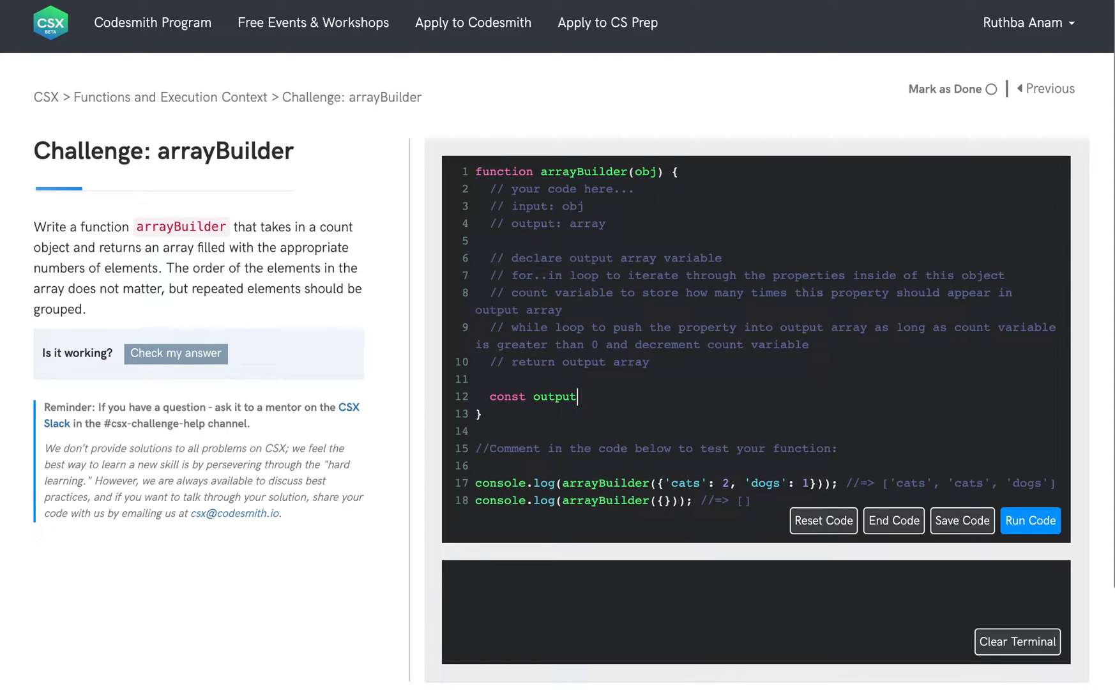
text(Array = [];)
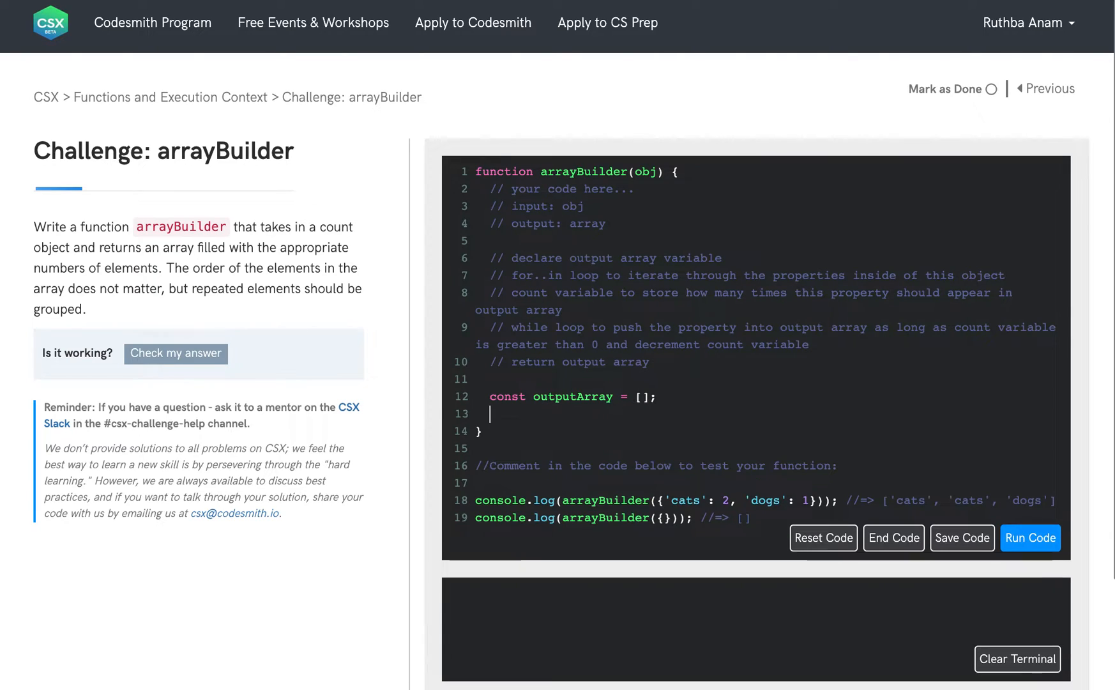
- Write the for (let key in obj) loop header and move into its body
text(for)
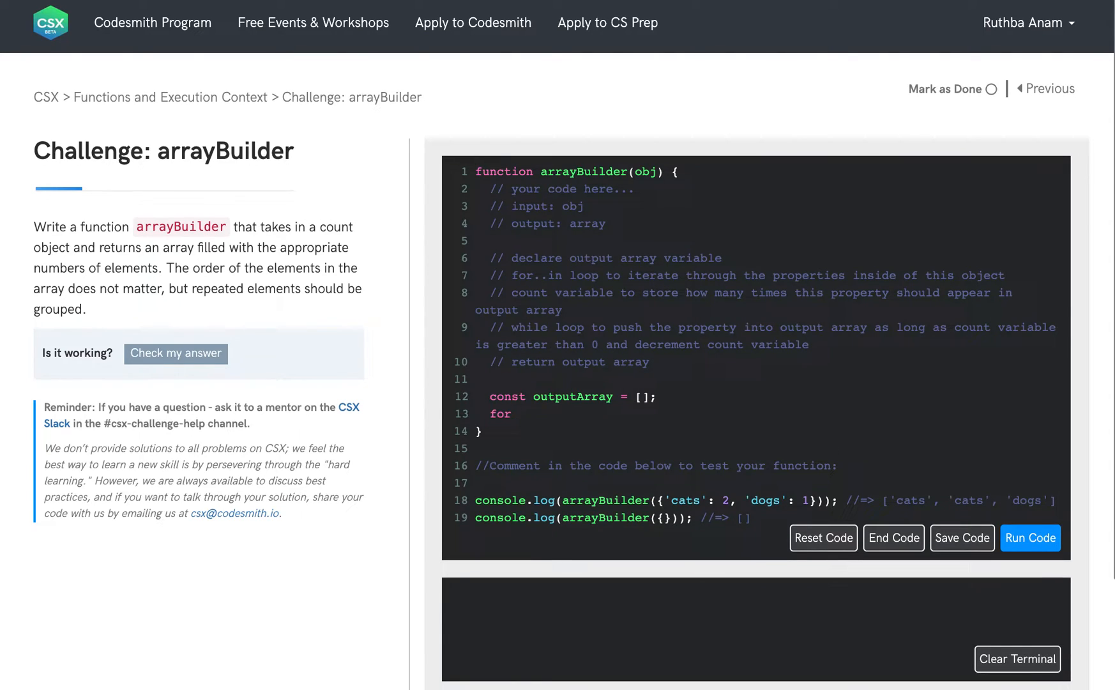
click(962, 538)
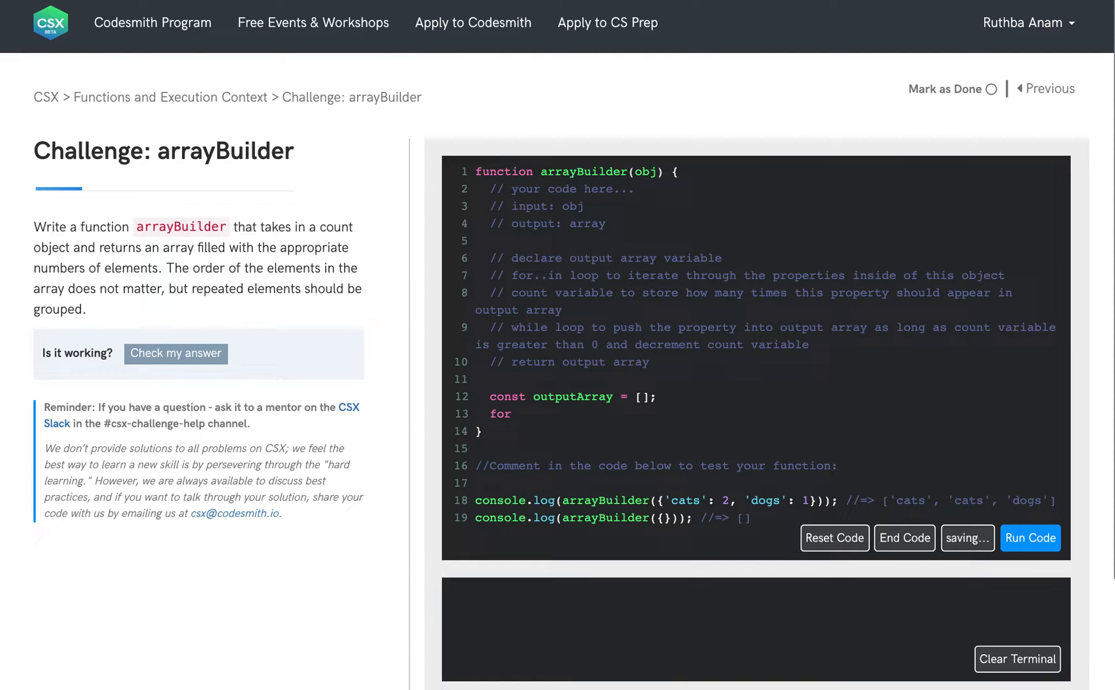
text(())
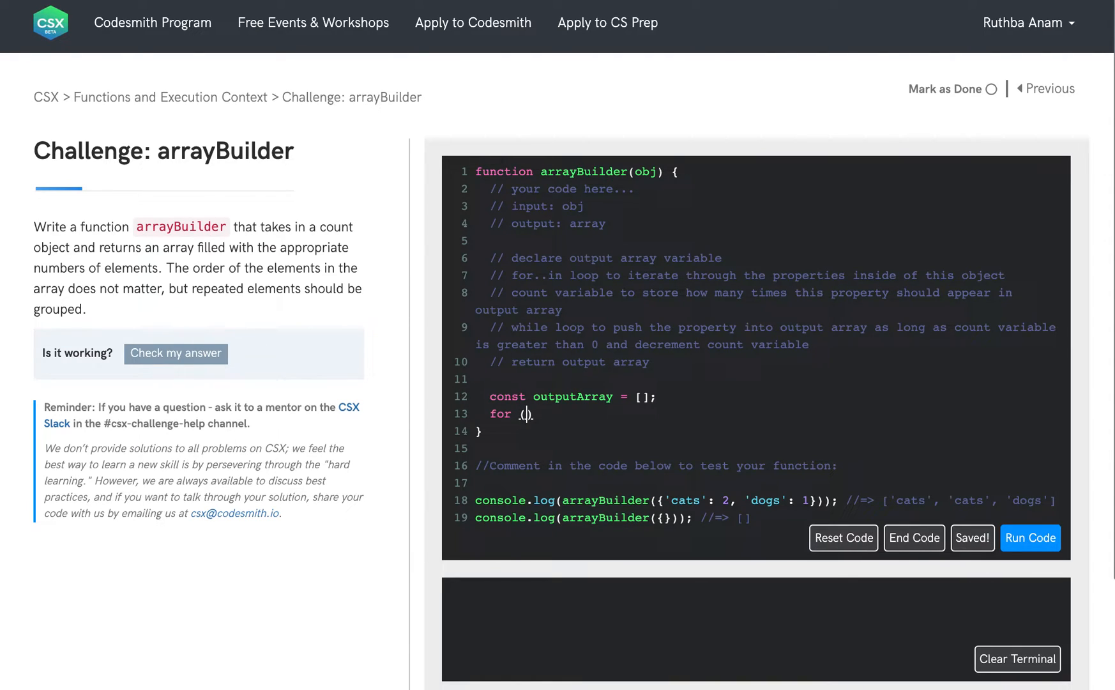
text(let key in obj)
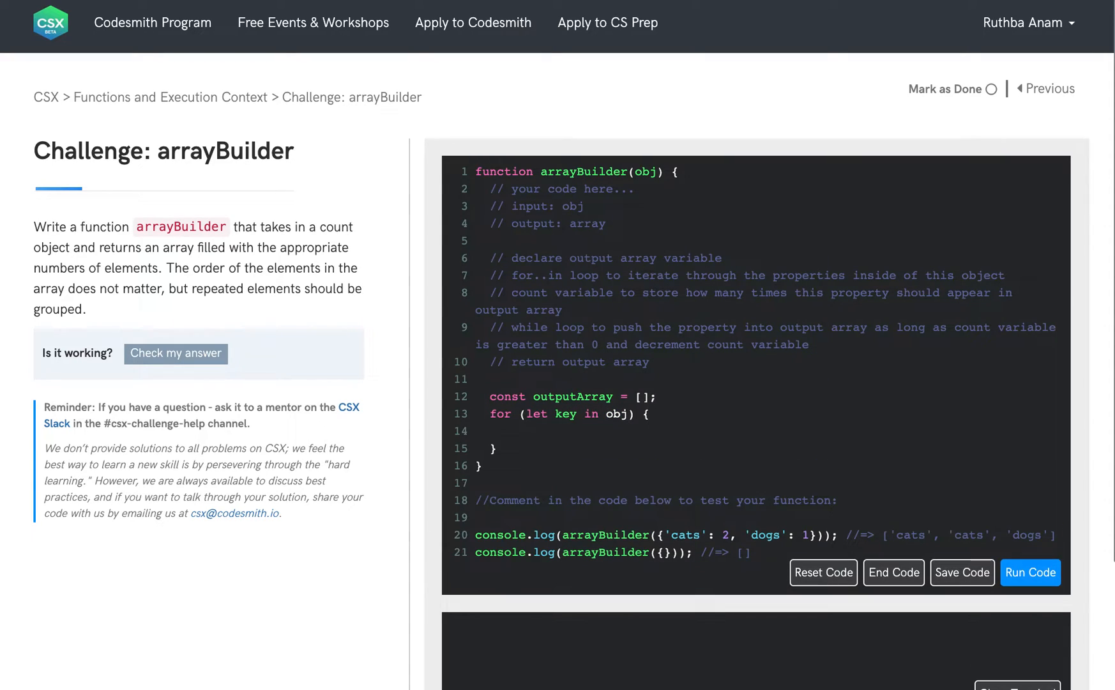
click(962, 572)
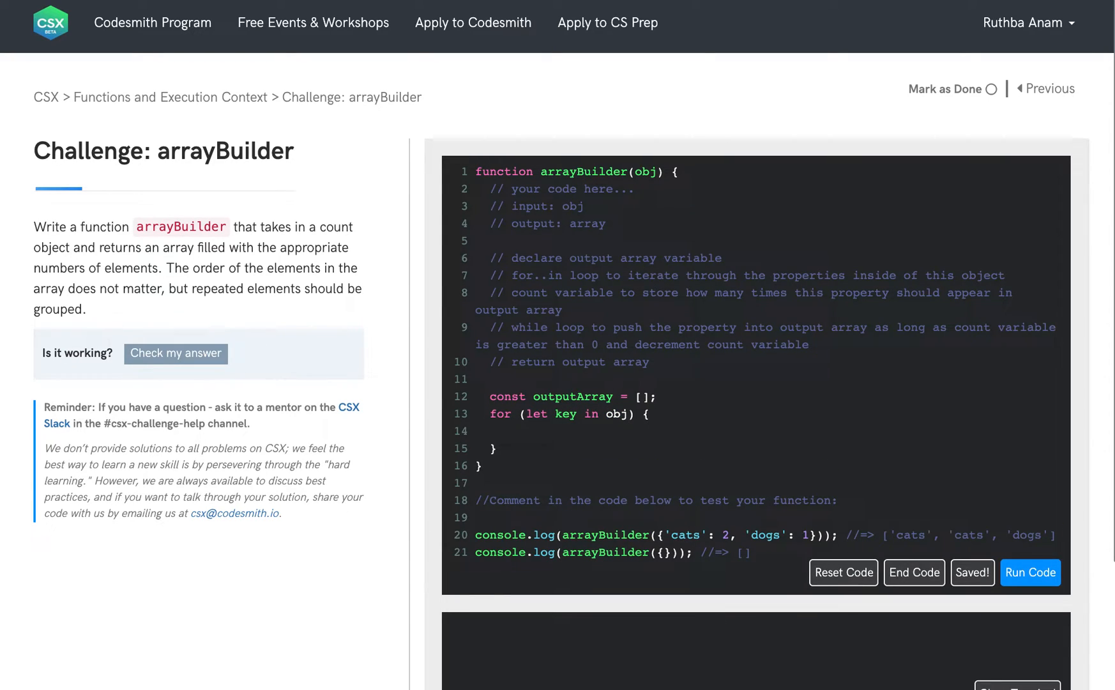
mouse_move(576, 430)
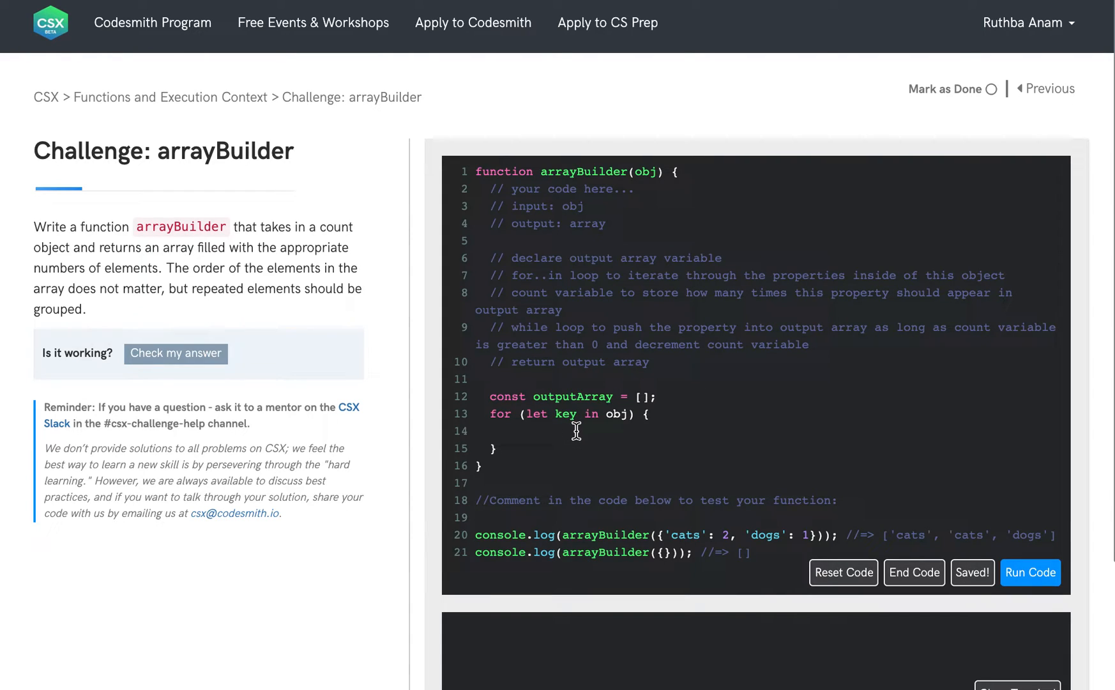
- Assign let repeatCount = obj[key] inside the loop
text(1)
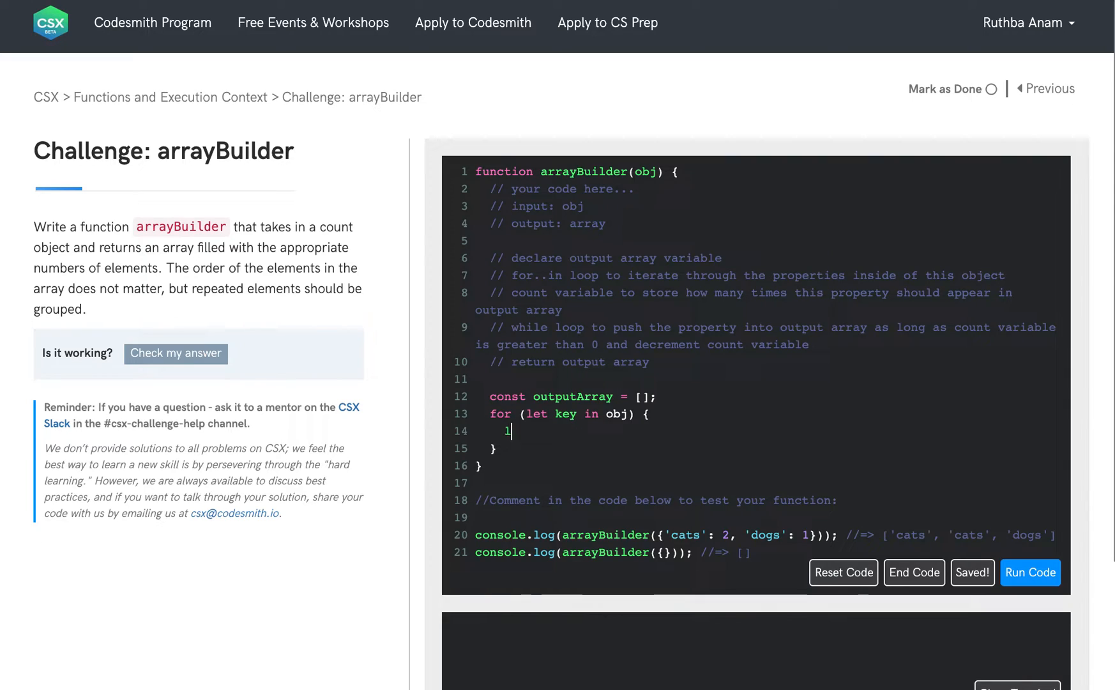
text(let repeatCou)
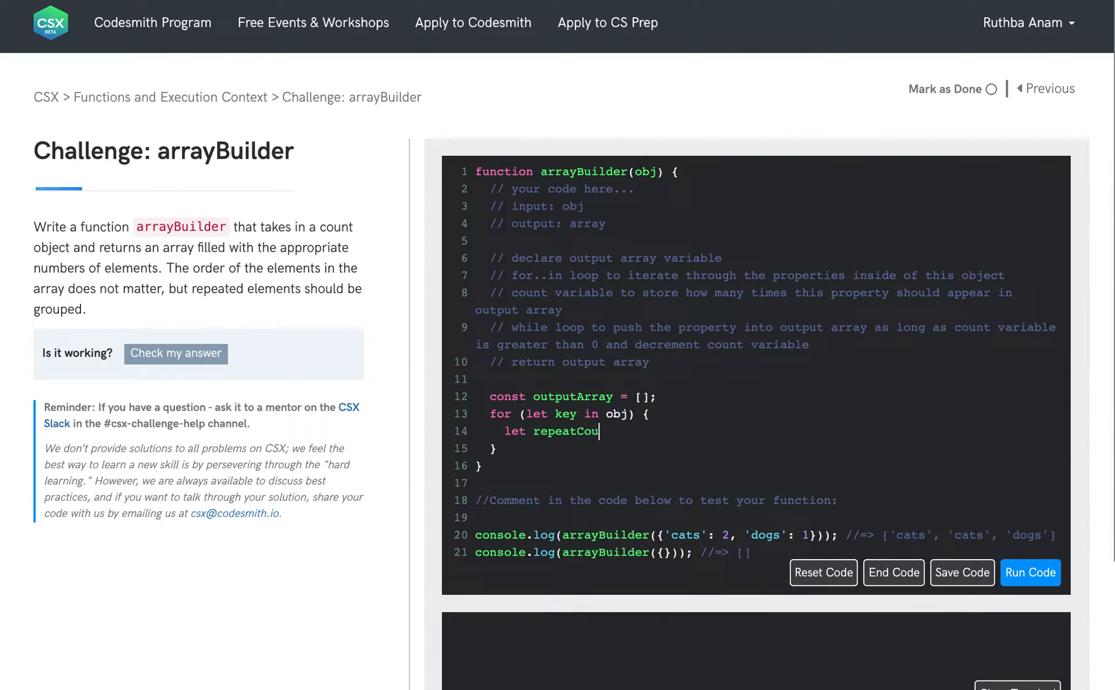
text(nt =)
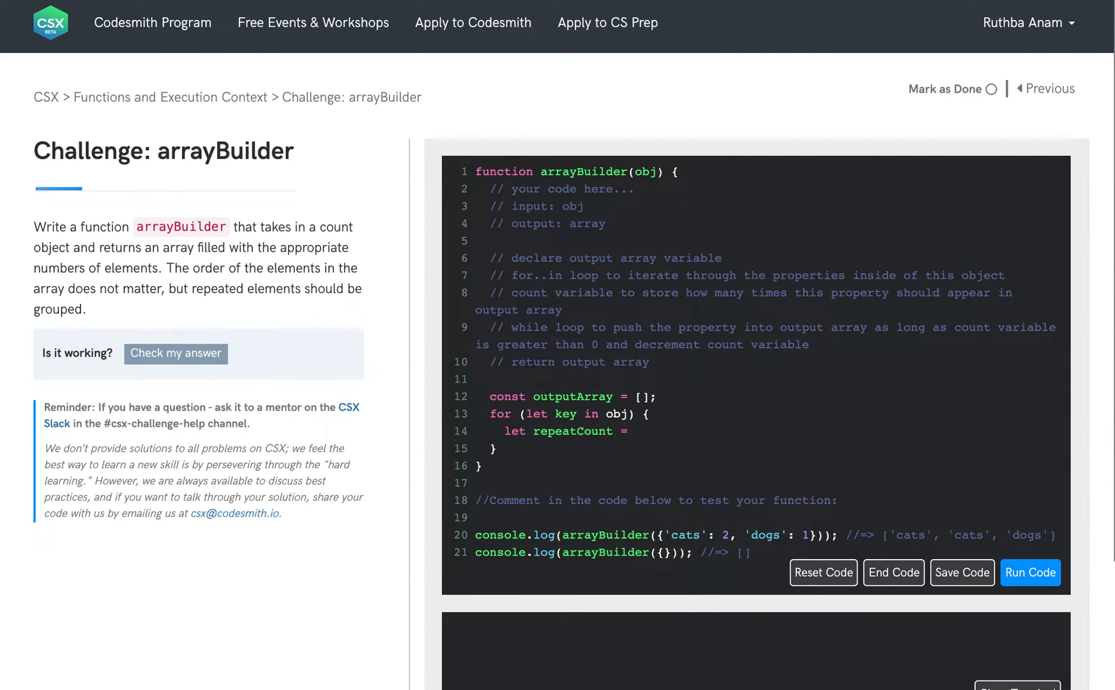
click(961, 572)
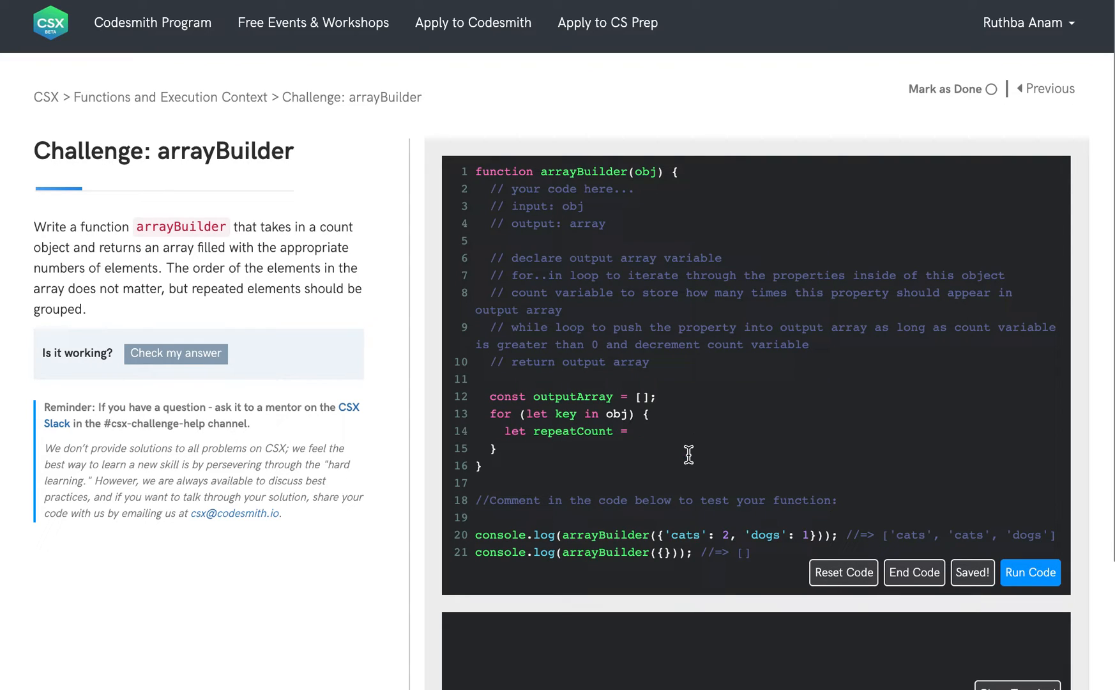
mouse_move(660, 430)
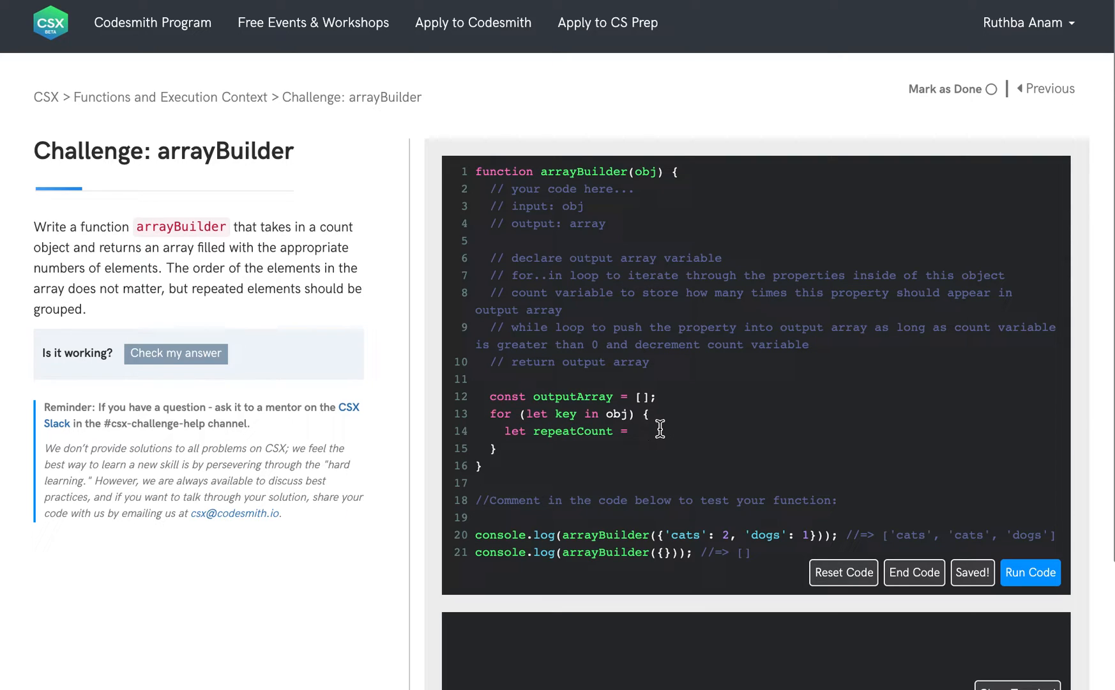
text(obj[])
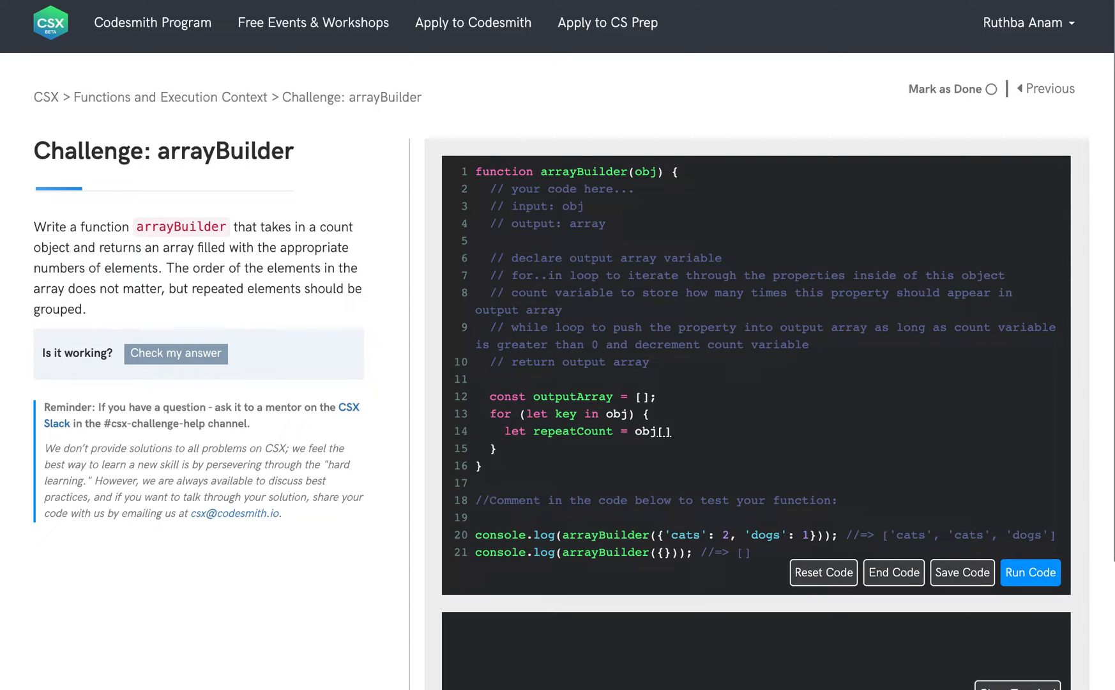
text(key)
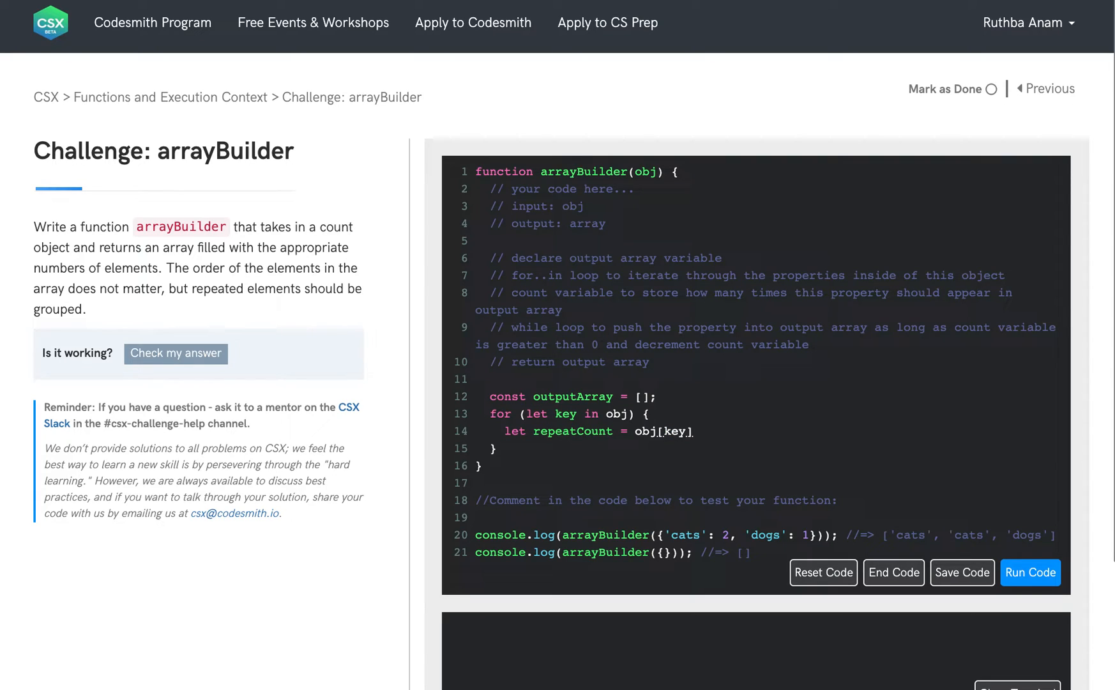
click(961, 572)
text(;)
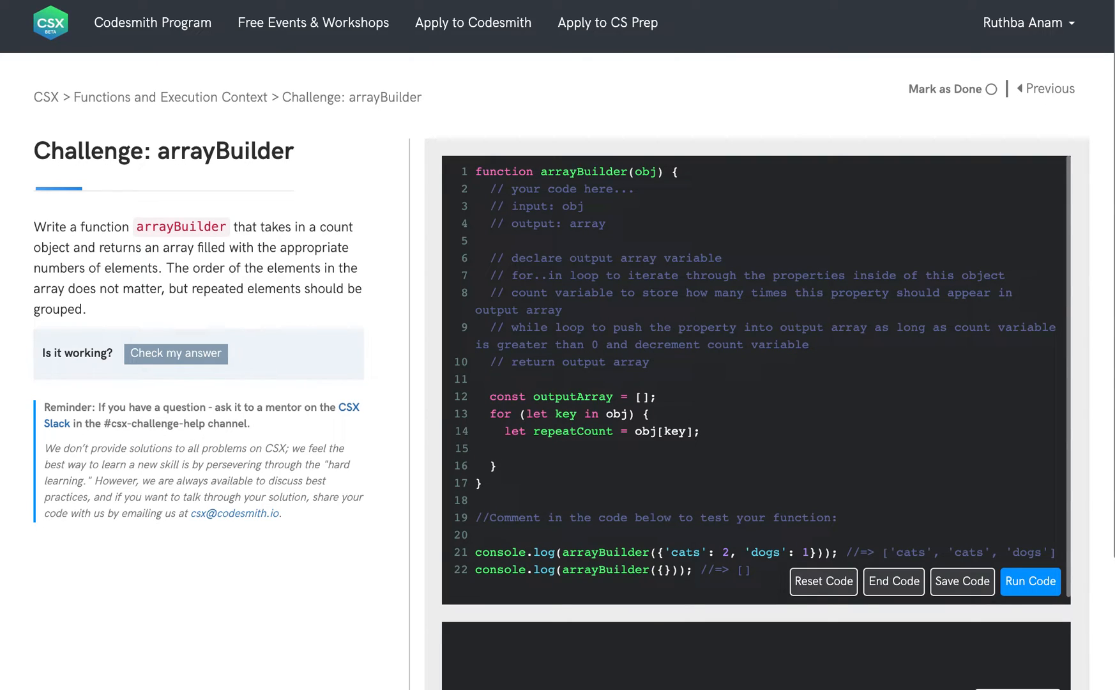
- Write the while (repeatCount > 0) loop header inside the for..in loop
text(while () {)
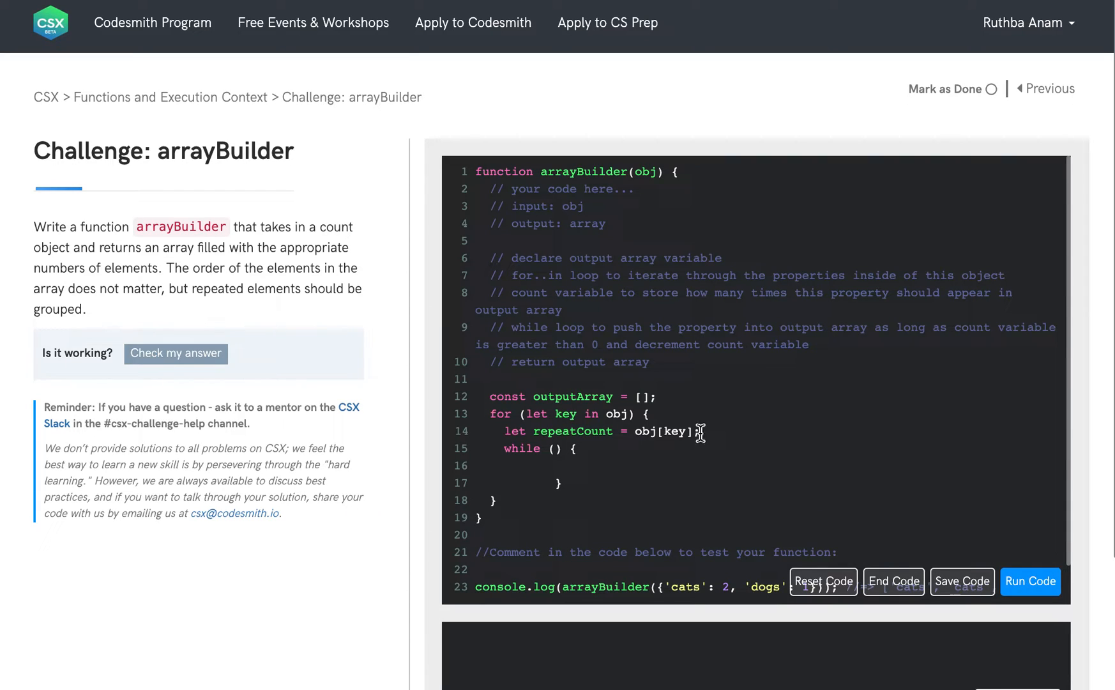
click(961, 581)
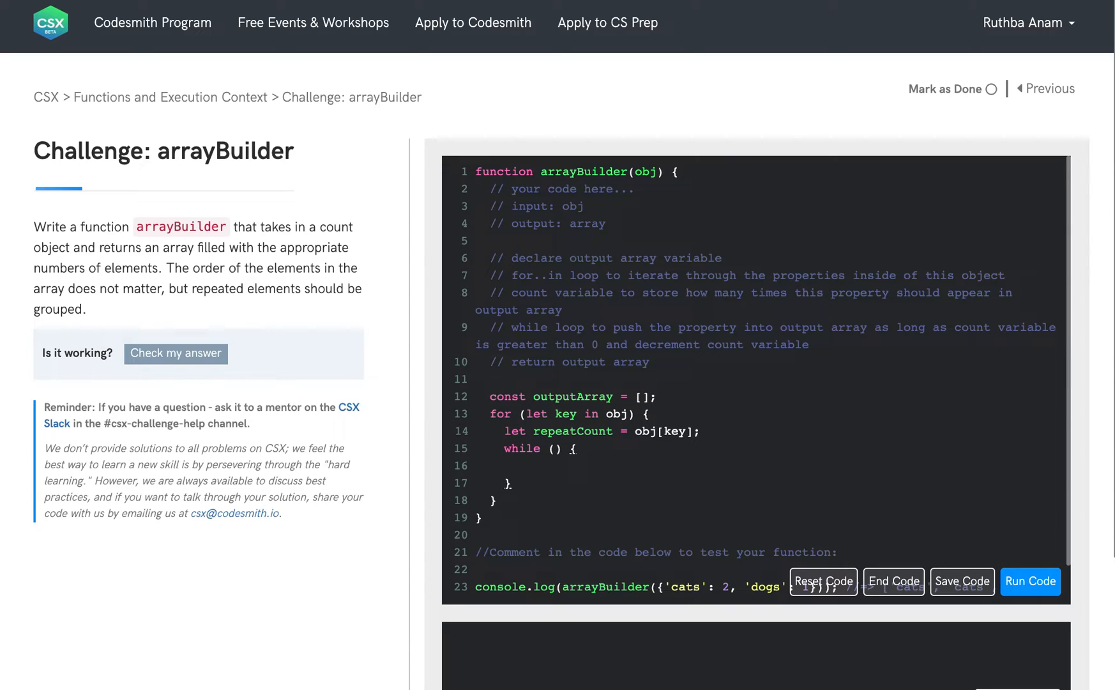
mouse_move(585, 466)
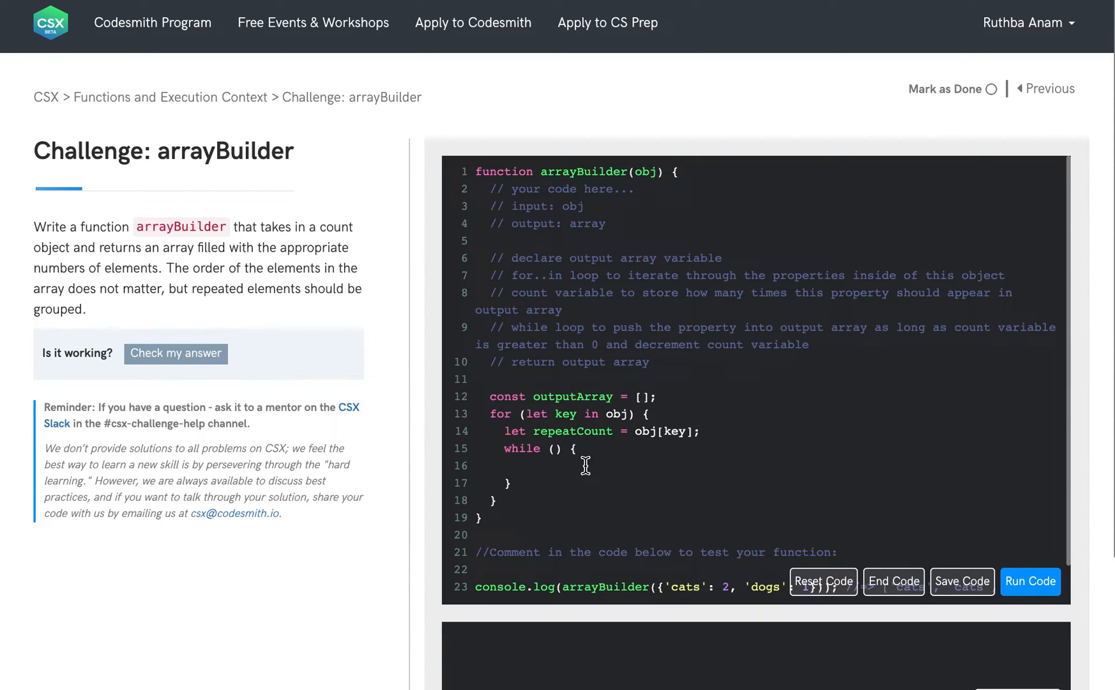
click(961, 581)
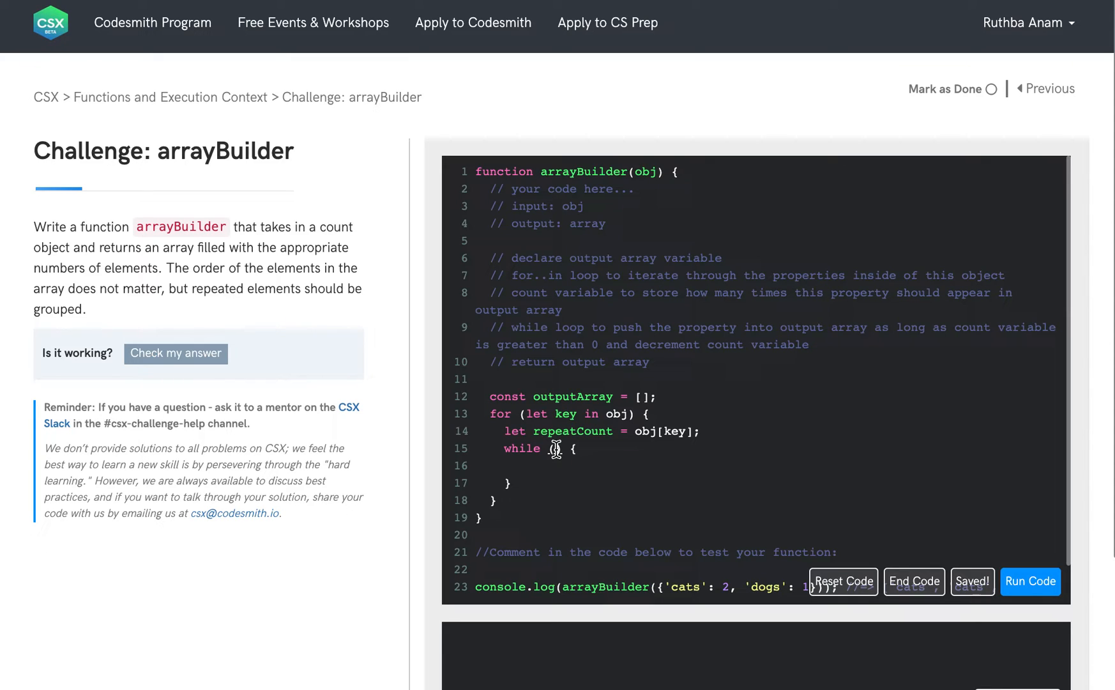
text((repeatCount > 0)
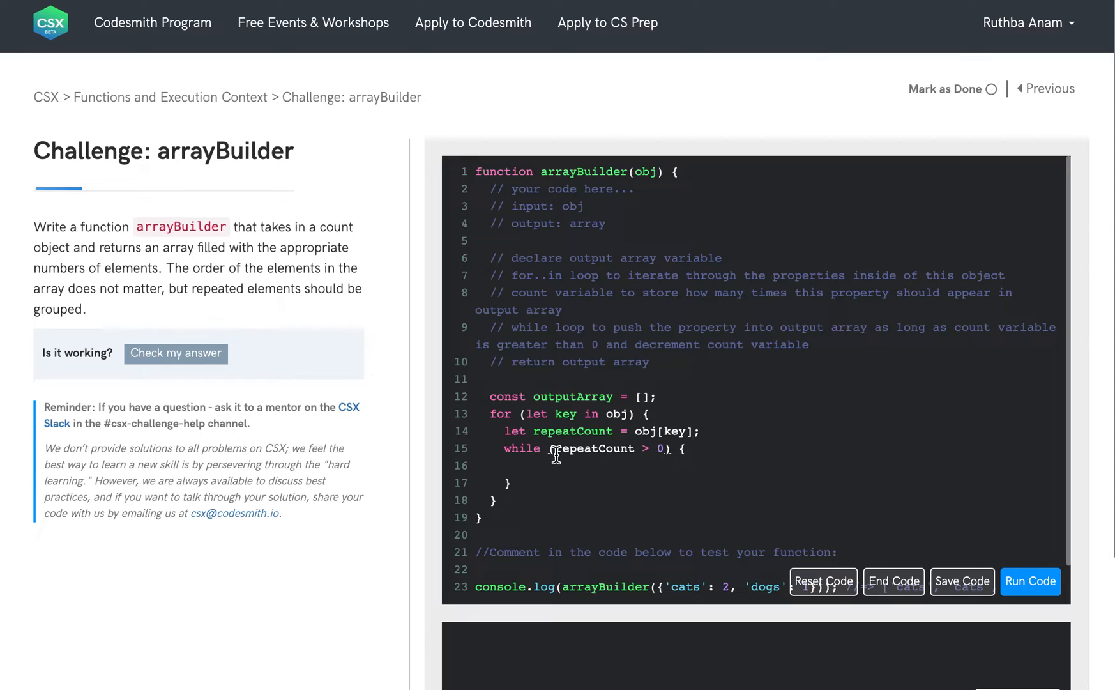
mouse_move(559, 467)
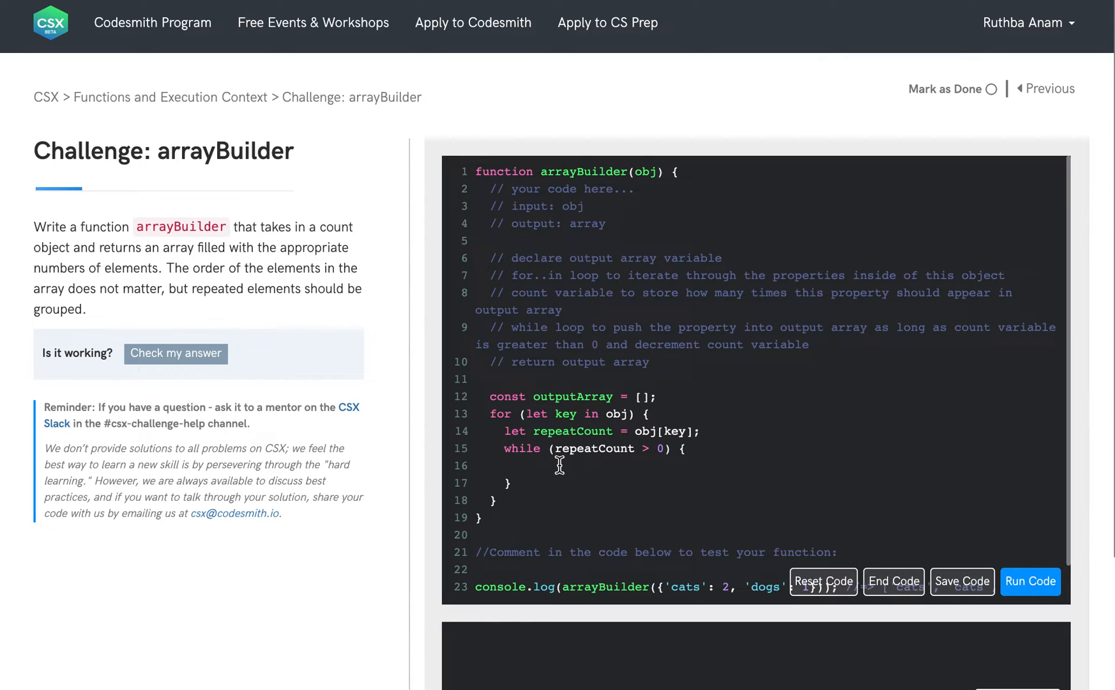
click(961, 581)
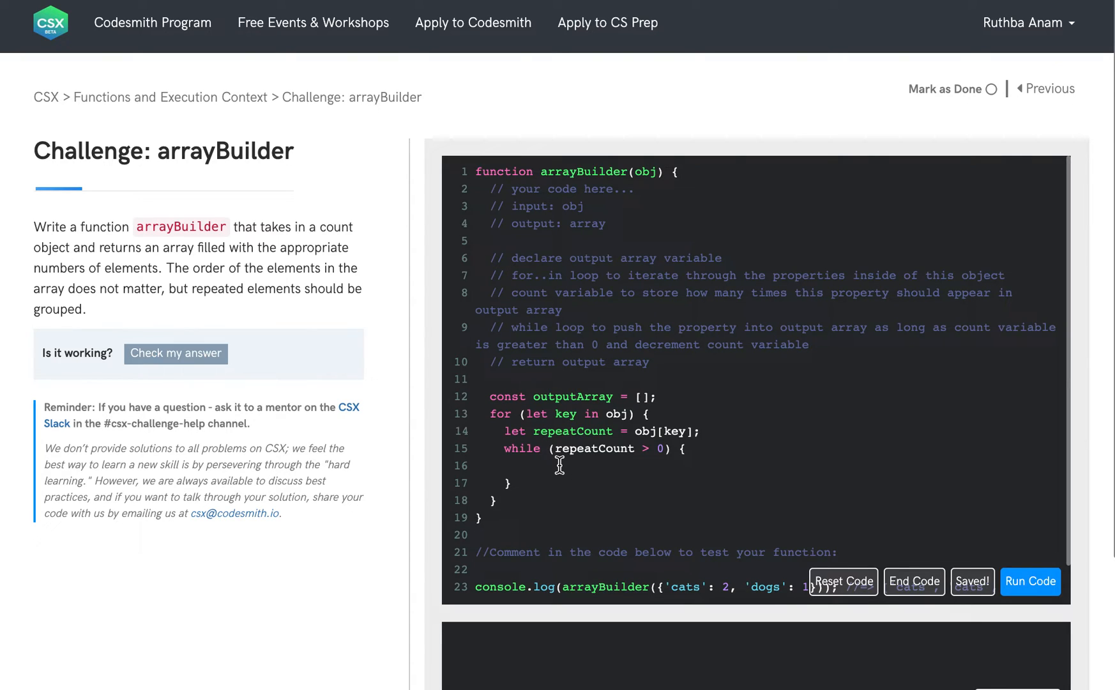
- Fill the while body with outputArray.push(key) and repeatCount -= 1
text(outputArray.)
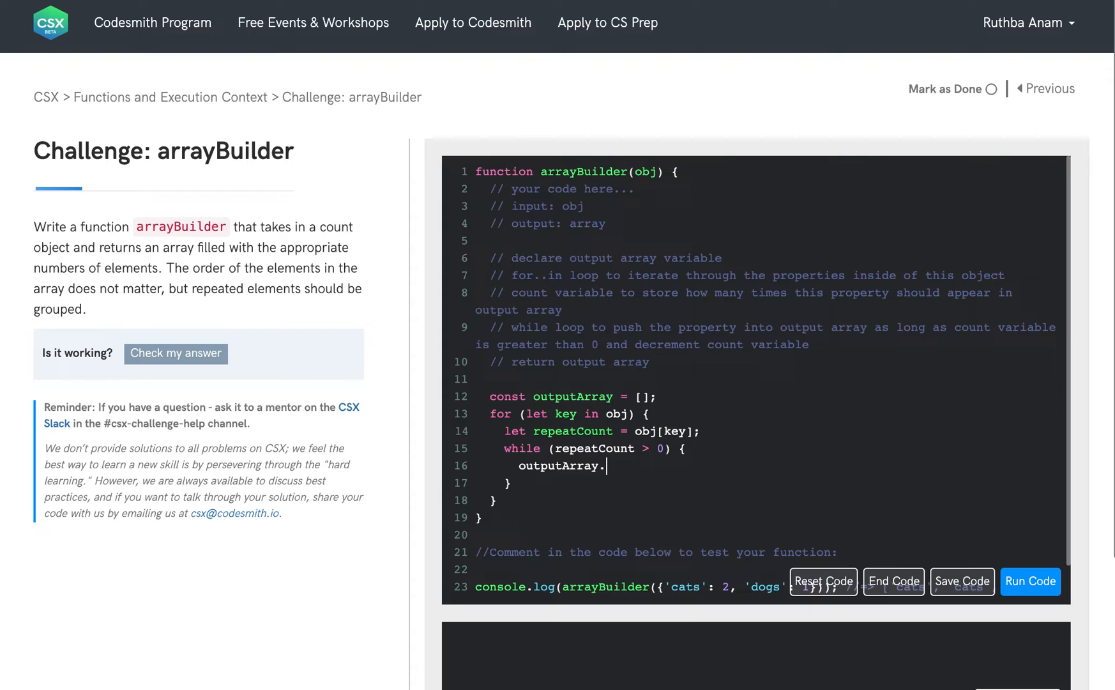
text(push(k))
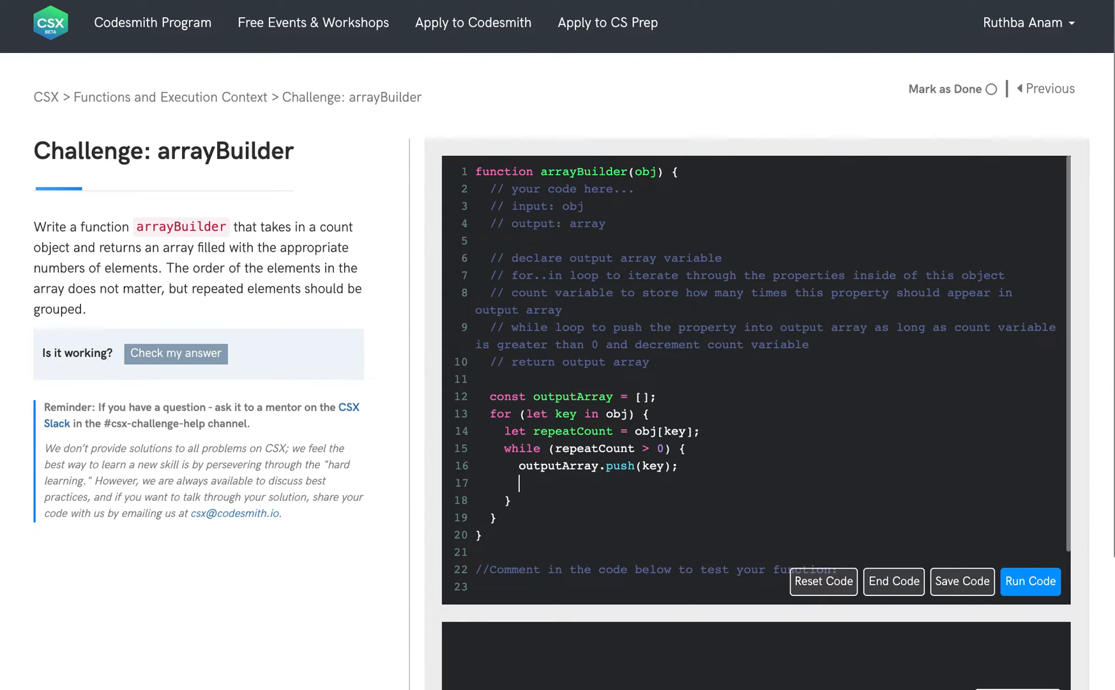
text(repeatCount -=)
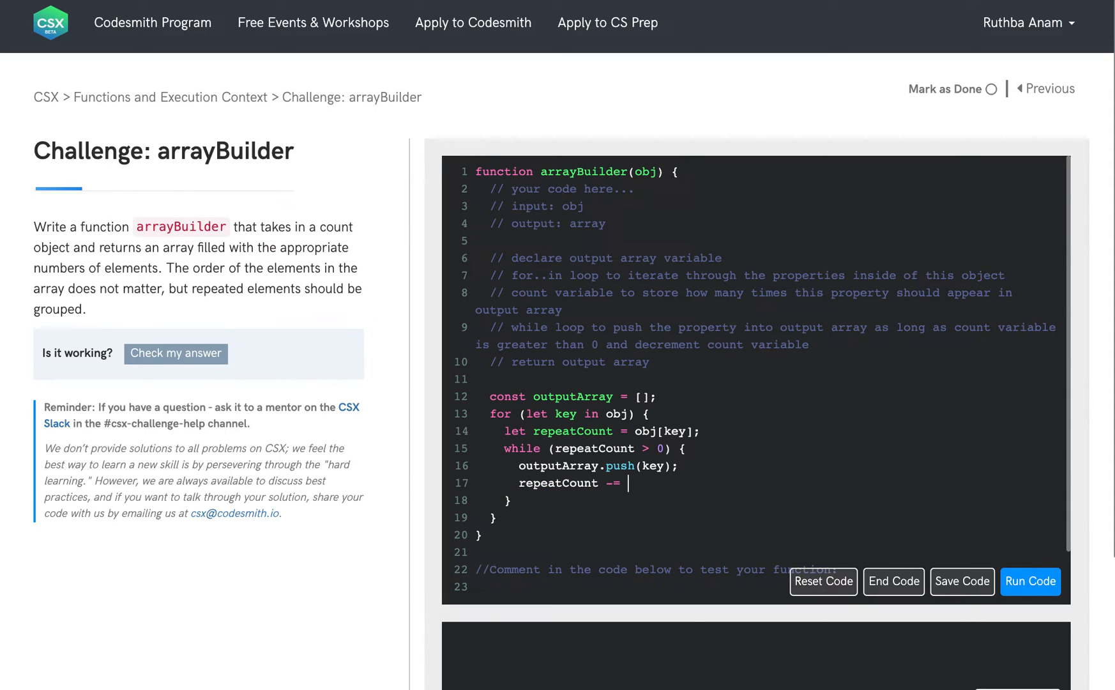
text(1;)
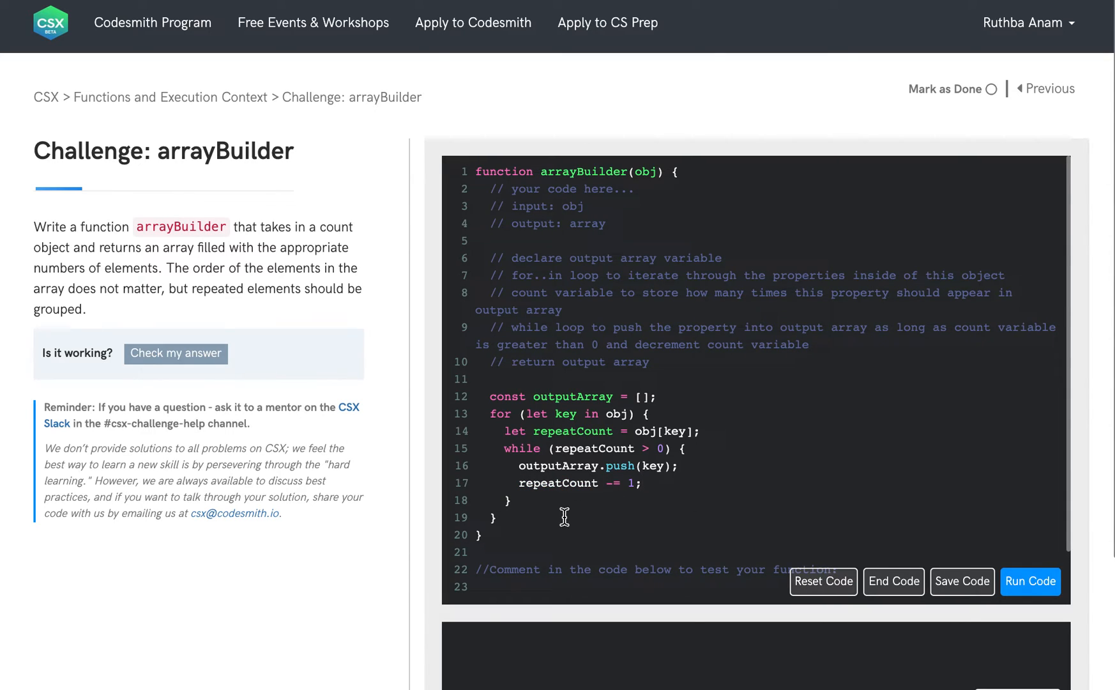
click(960, 581)
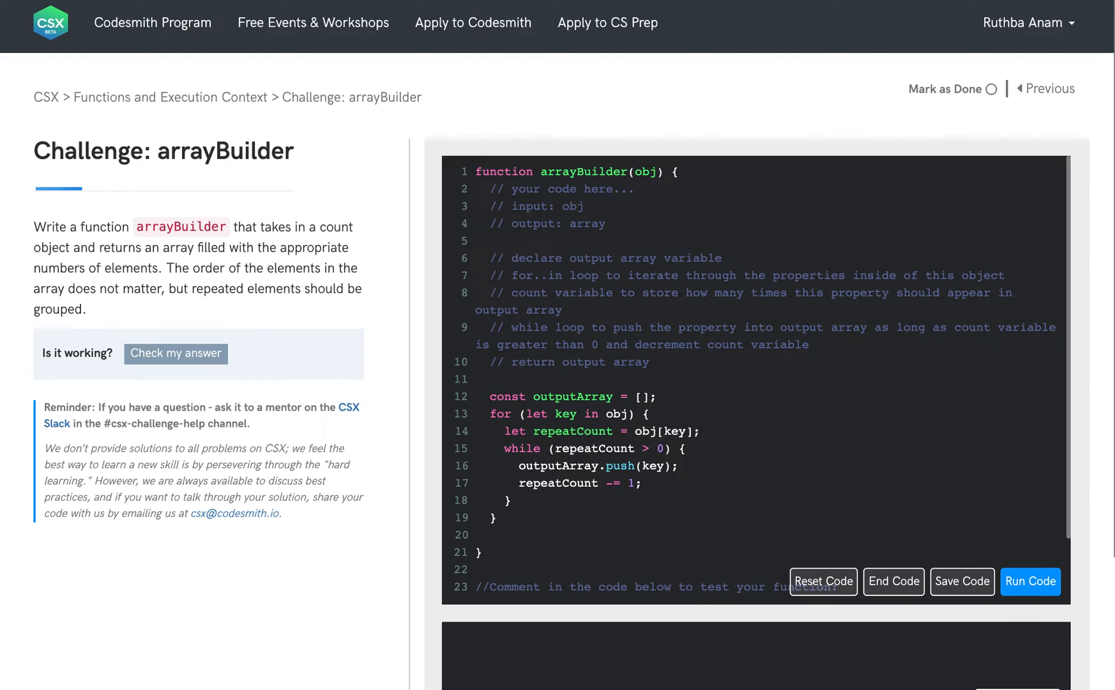
- Add return outputArray; and remove the pseudocode comment lines
text(return outputA)
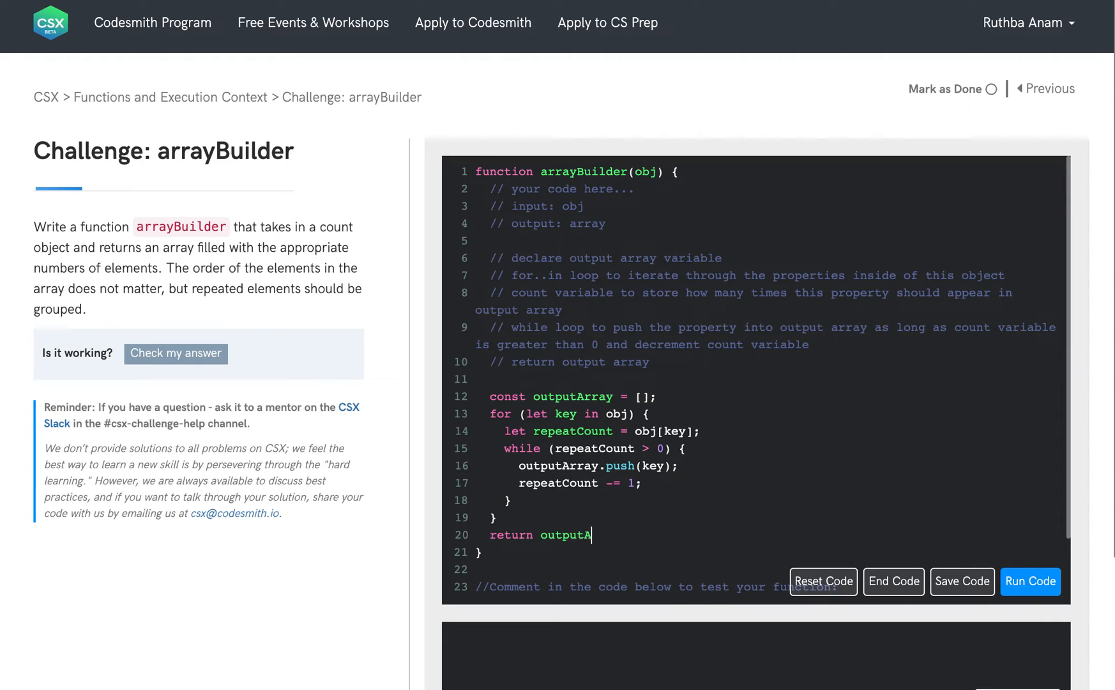
text(rray;)
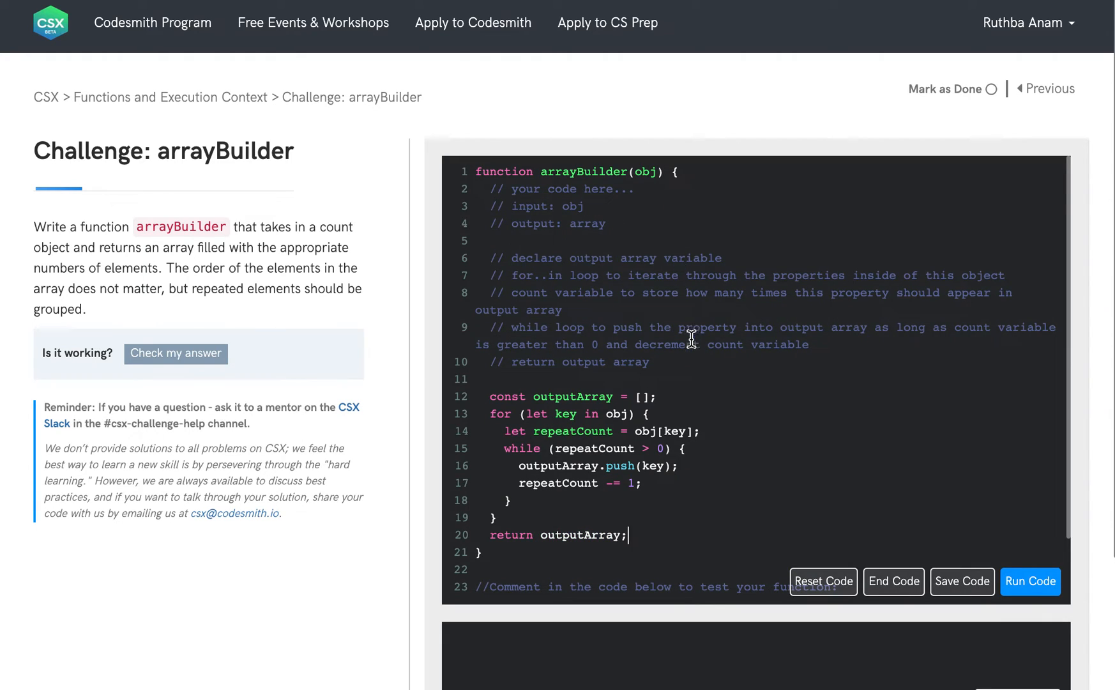
click(961, 581)
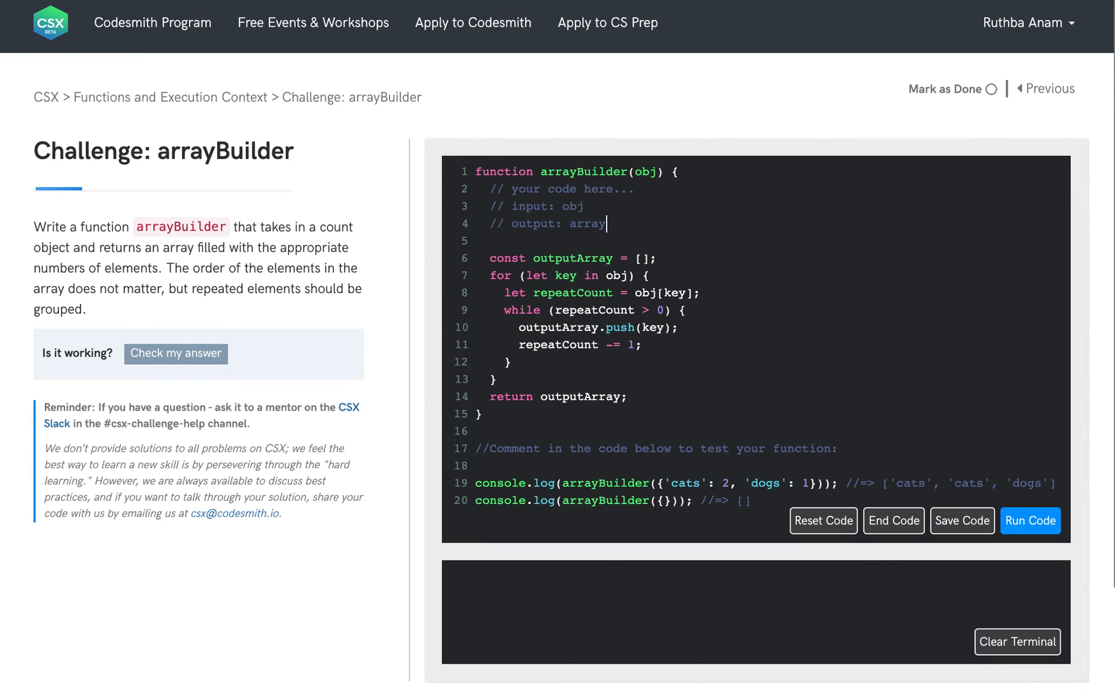
mouse_move(753, 498)
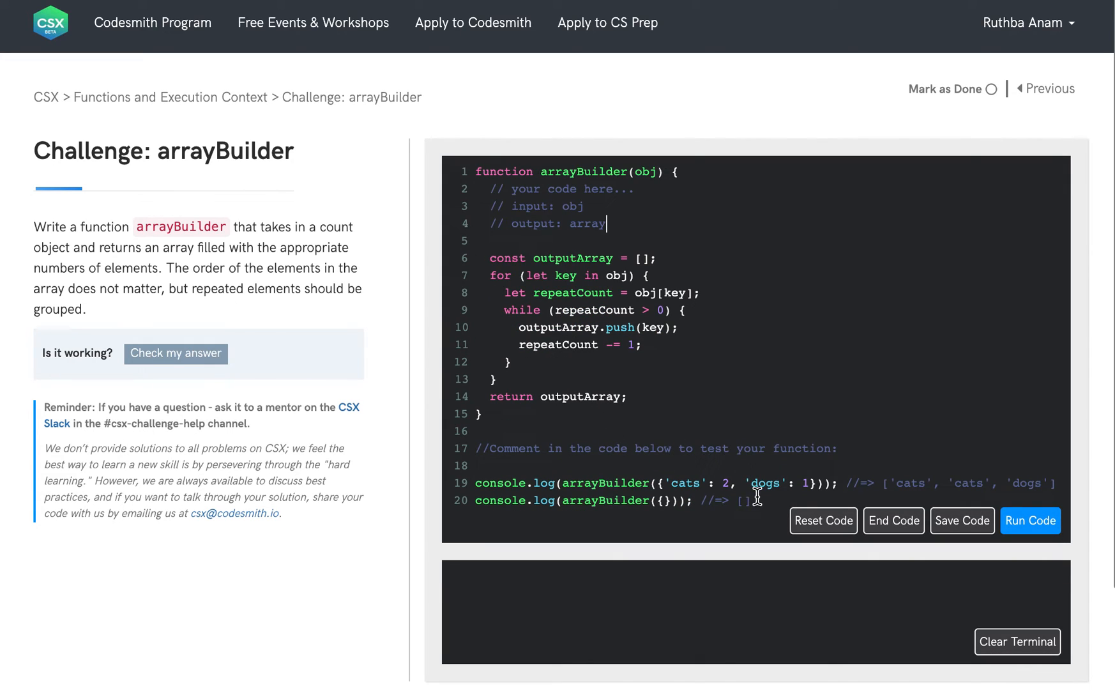
- Save and run the code so all four checks pass, printing ['cats', 'cats', 'dogs'] and []
click(962, 520)
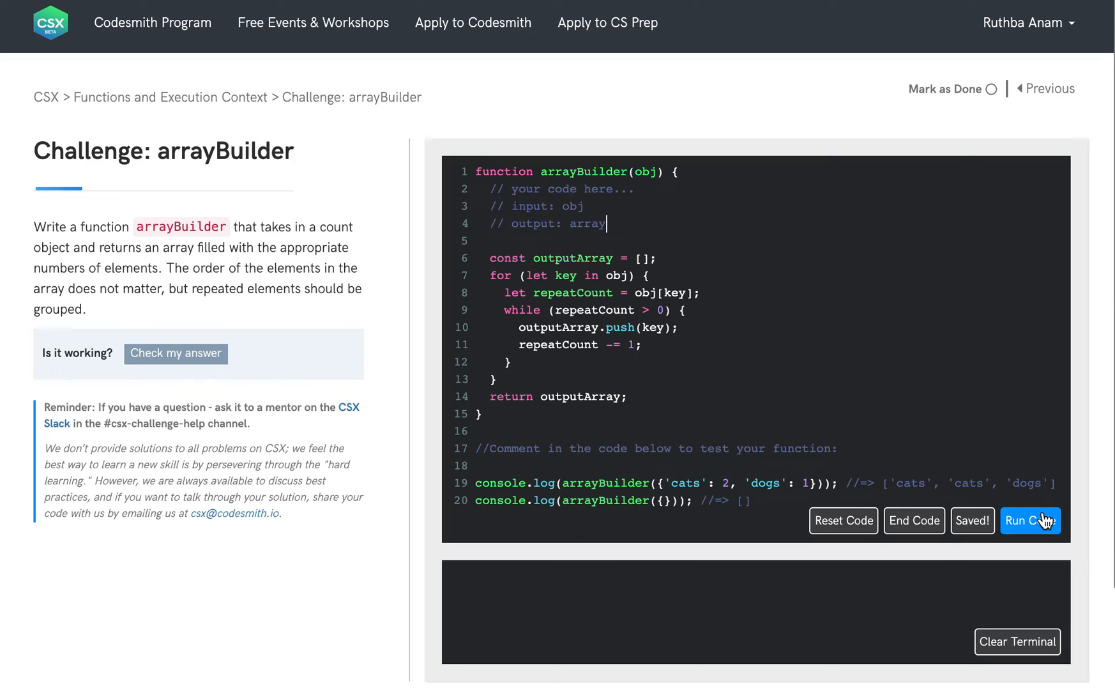
mouse_move(1029, 520)
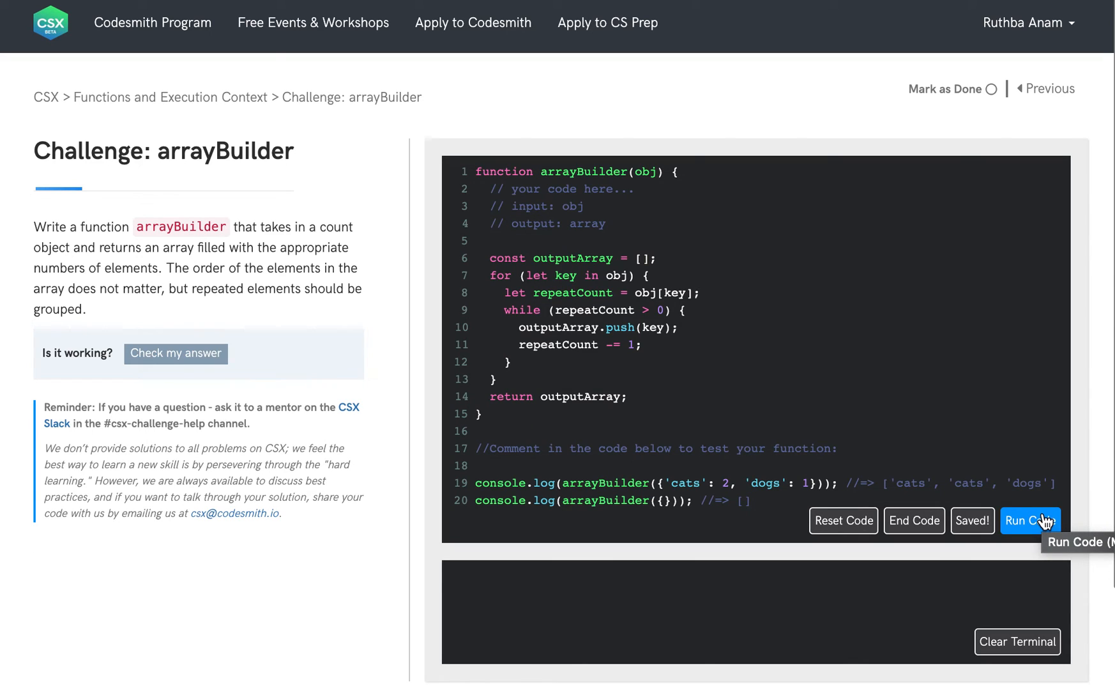
click(1029, 520)
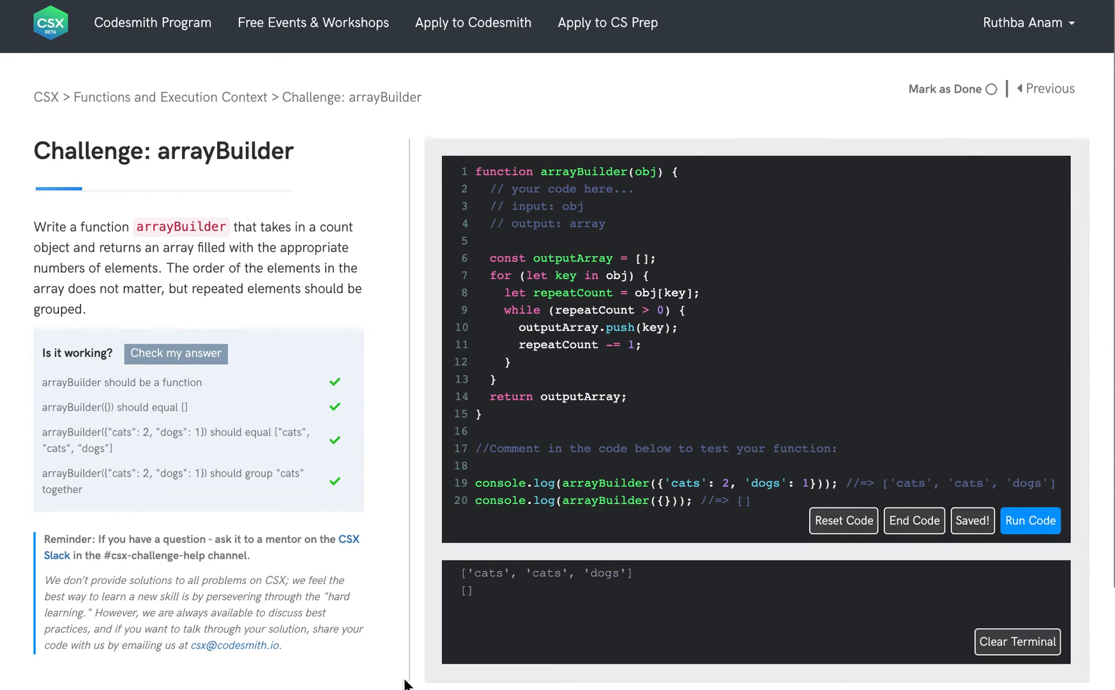
mouse_move(316, 347)
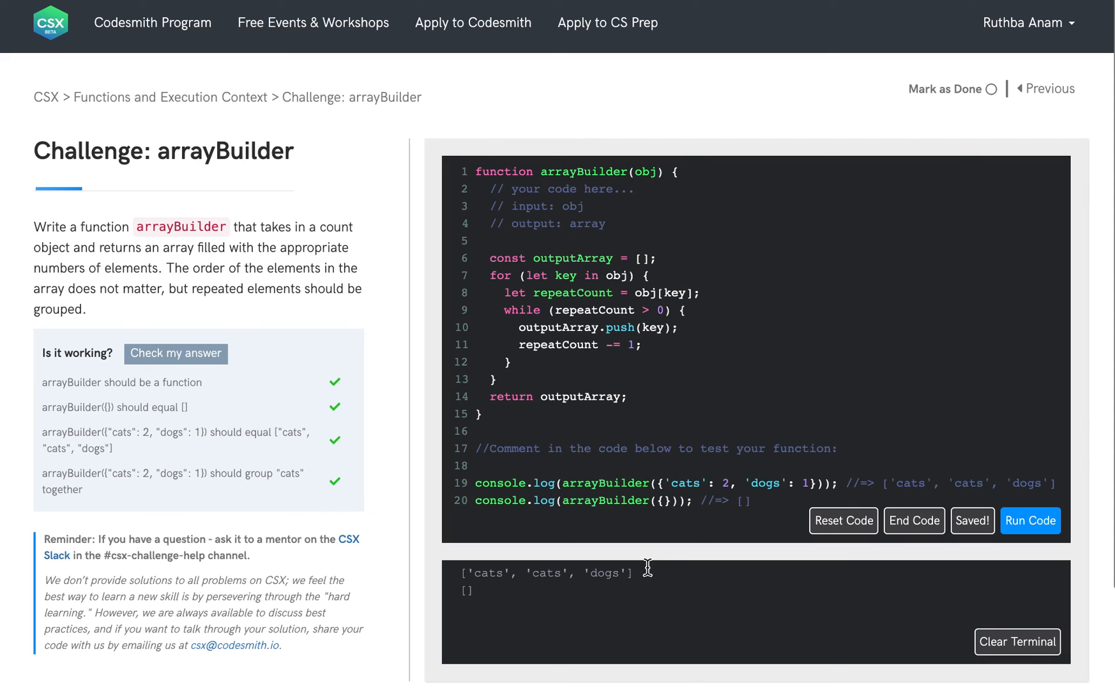
mouse_move(659, 594)
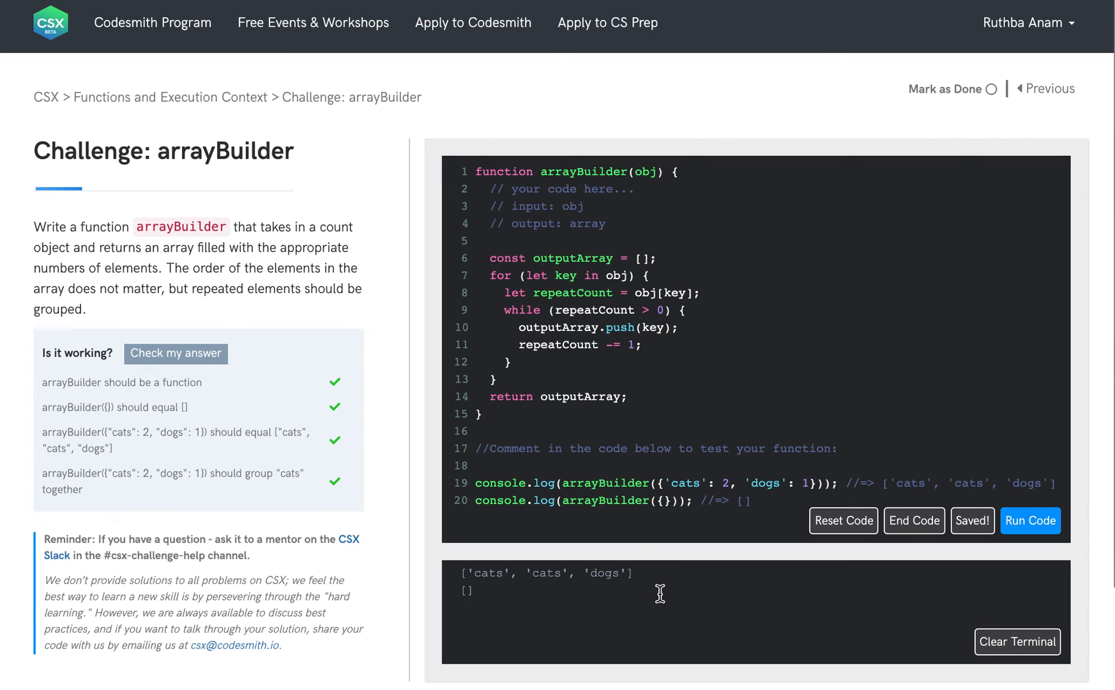
mouse_move(647, 588)
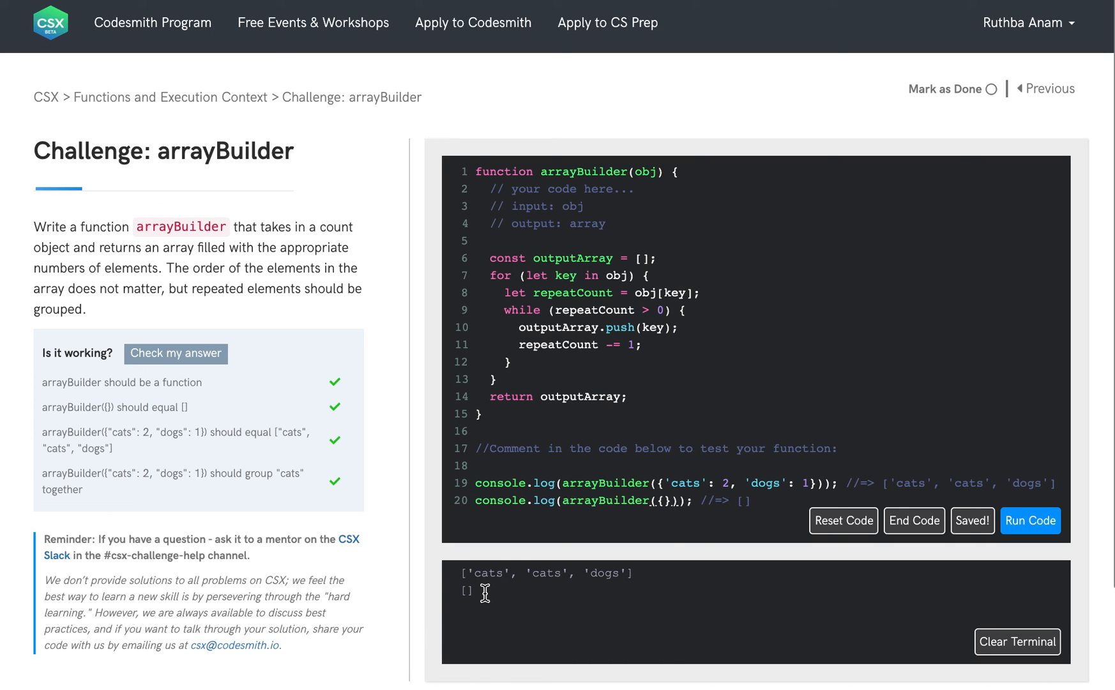
mouse_move(967, 572)
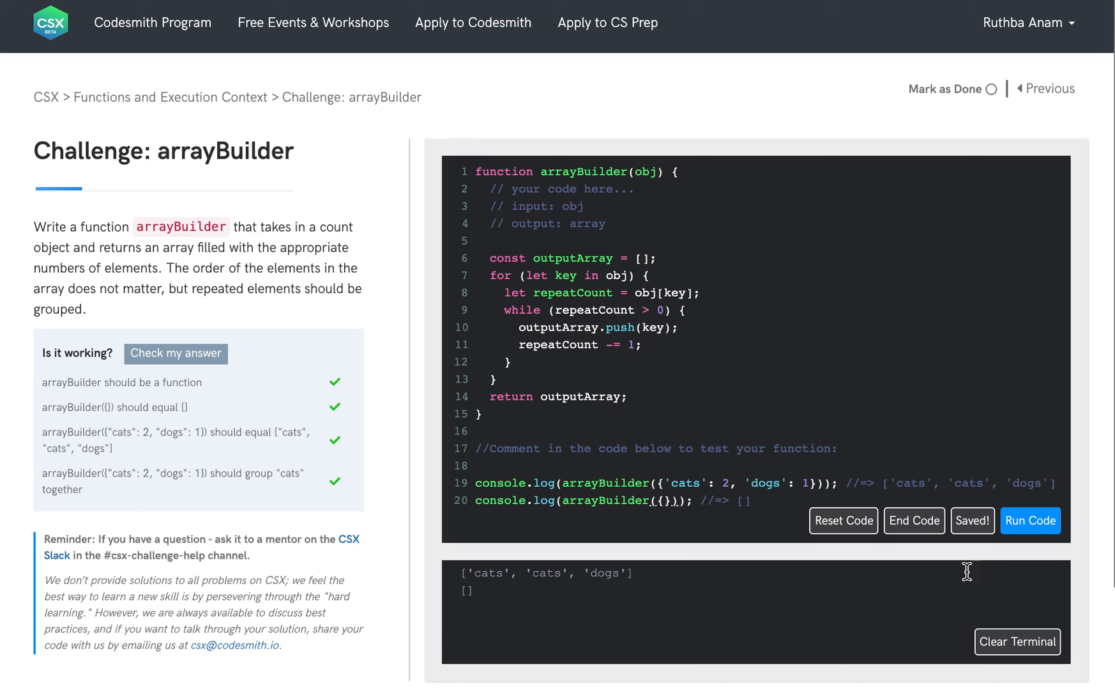